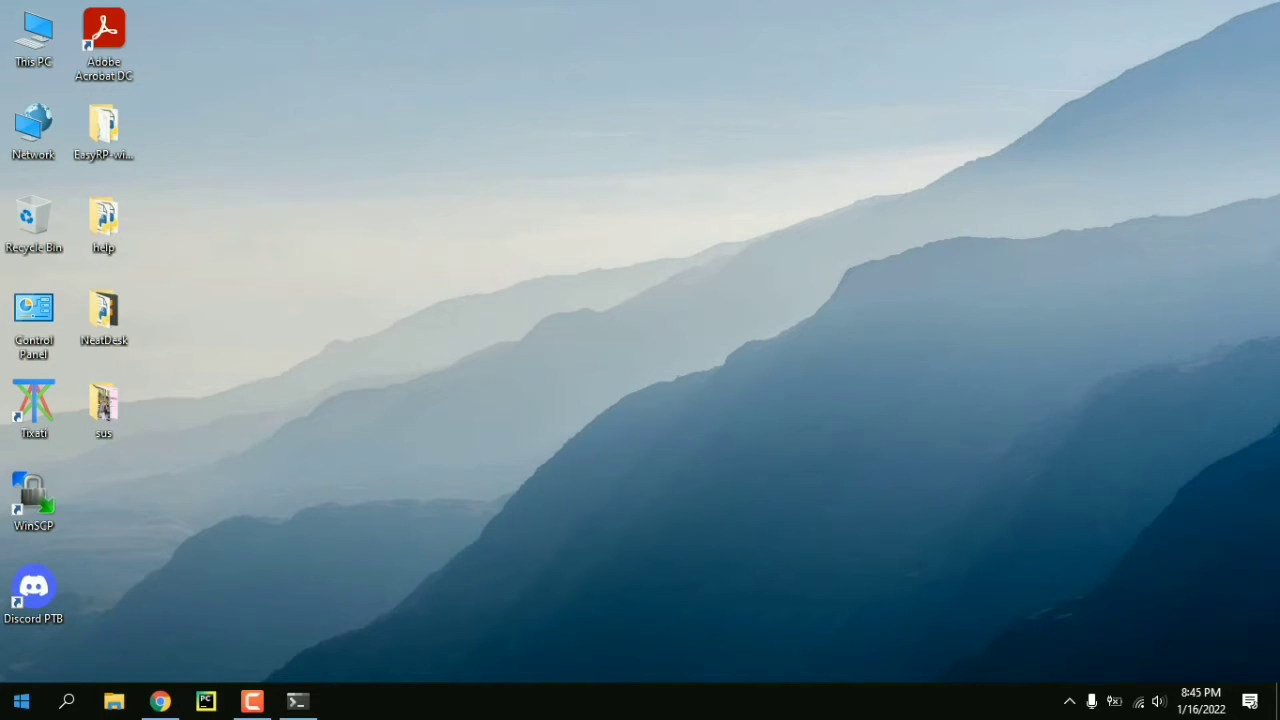
Launch Terminal from Start and run plain psql, which fails password authentication for the Windows user
left_click(20, 700)
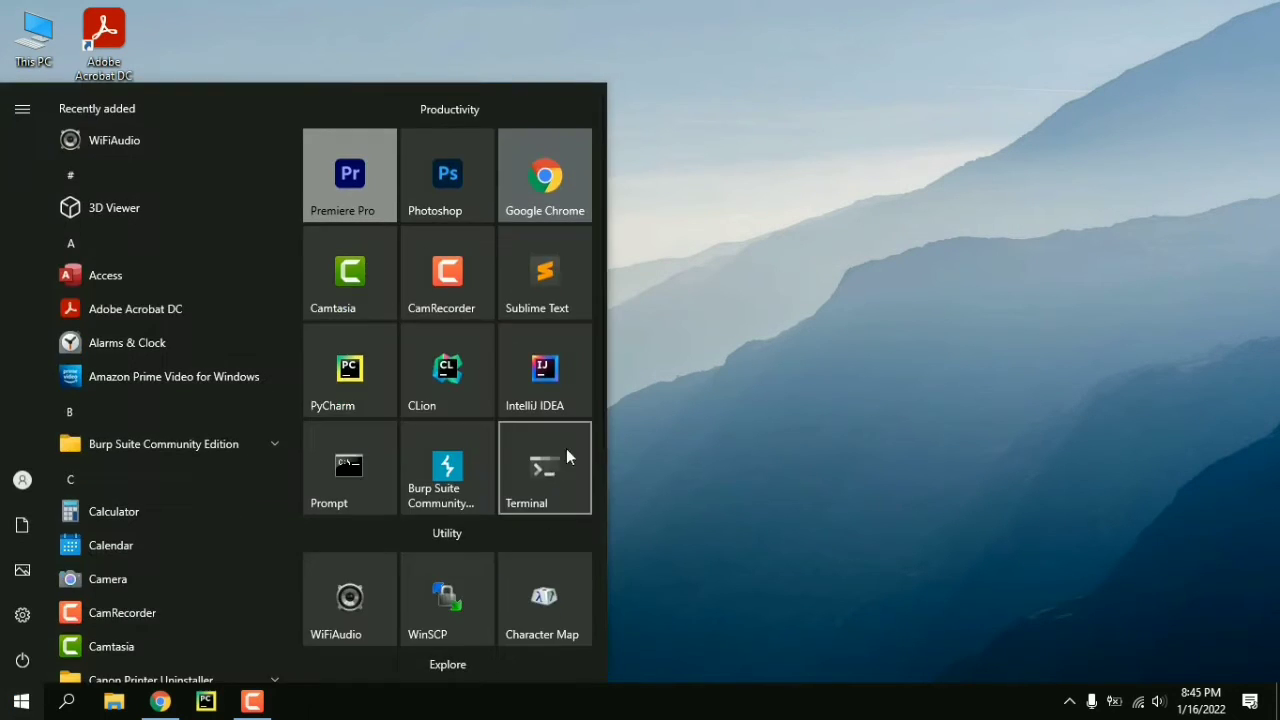
left_click(544, 468)
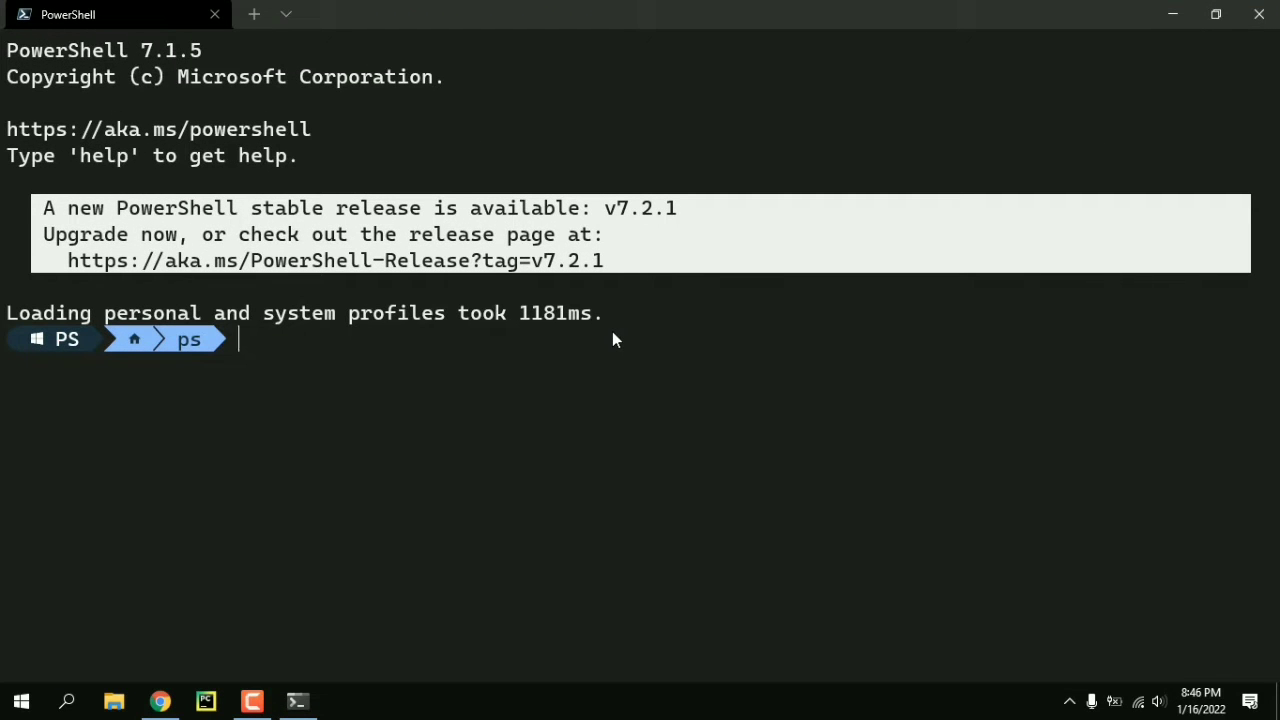
type("psql")
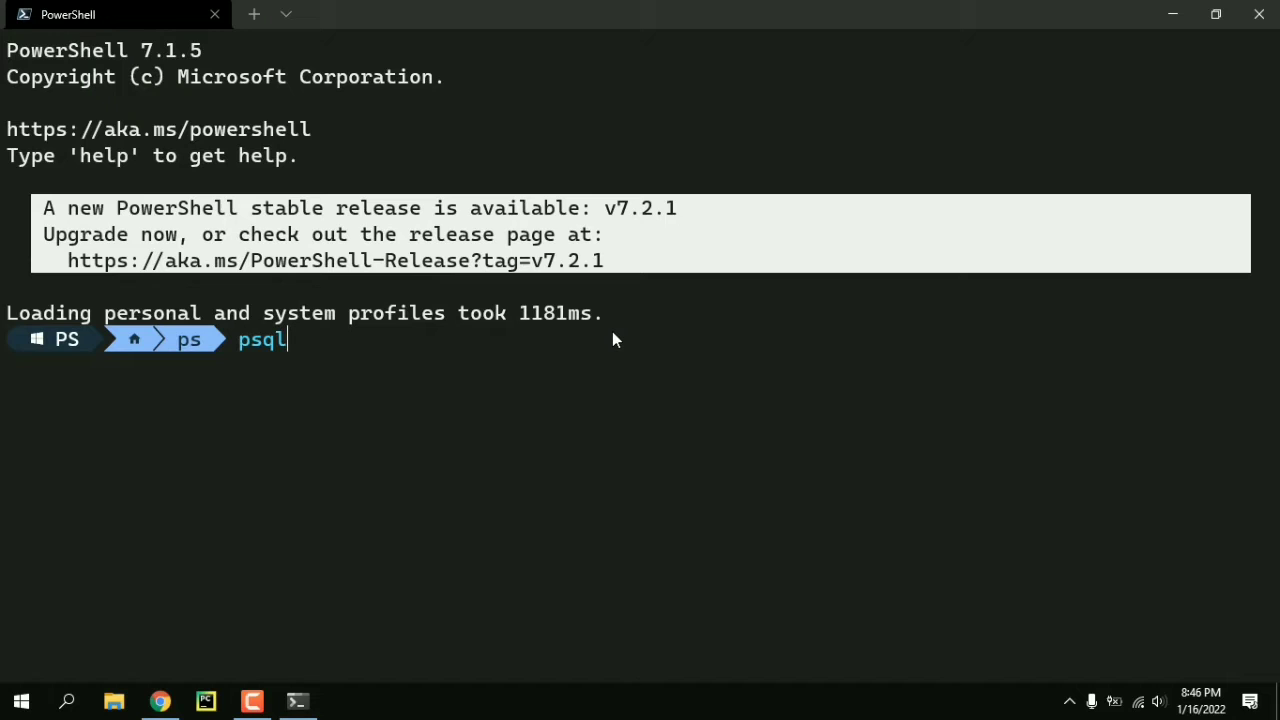
key("Enter")
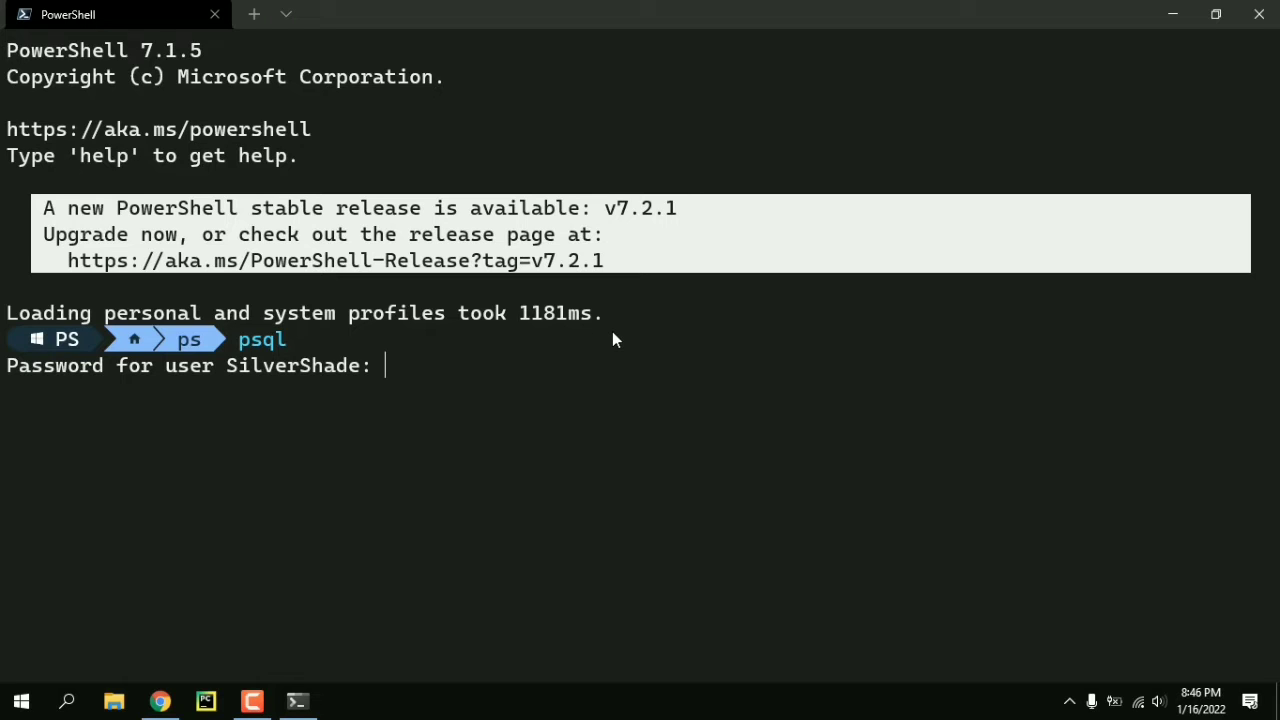
key("Enter")
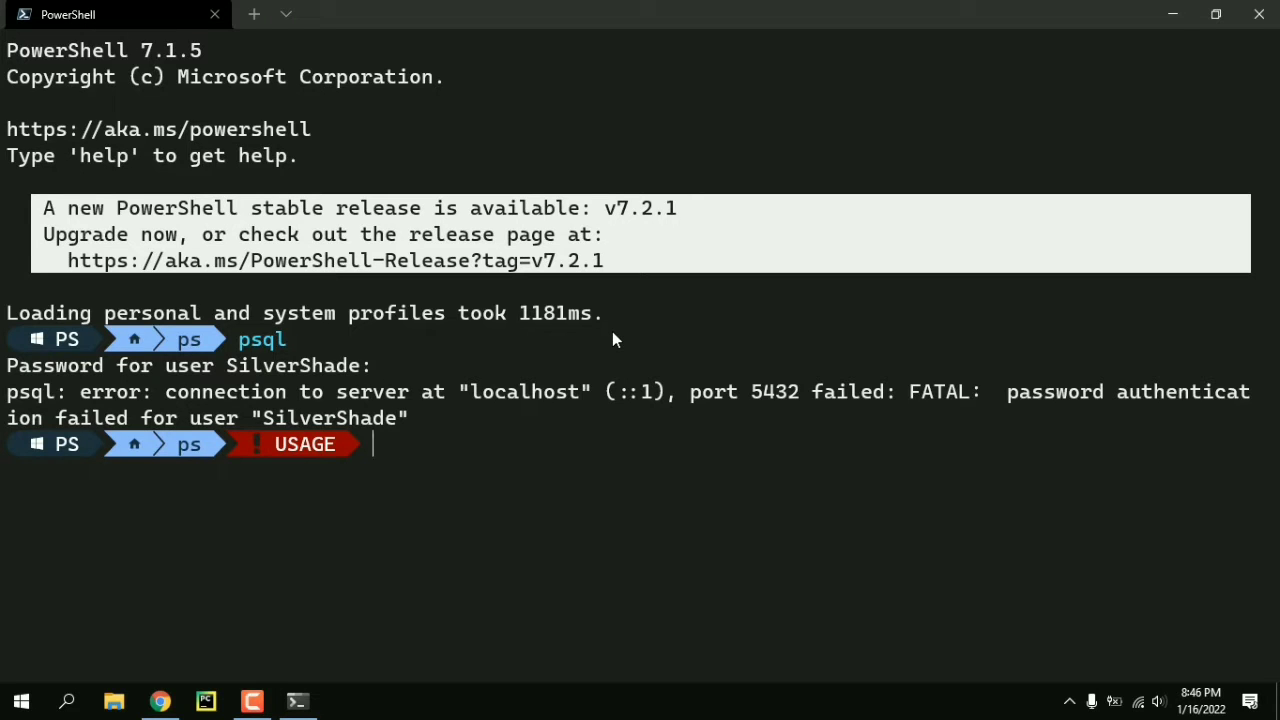
Run psql --help and read the -U username connection option
type("psql --help")
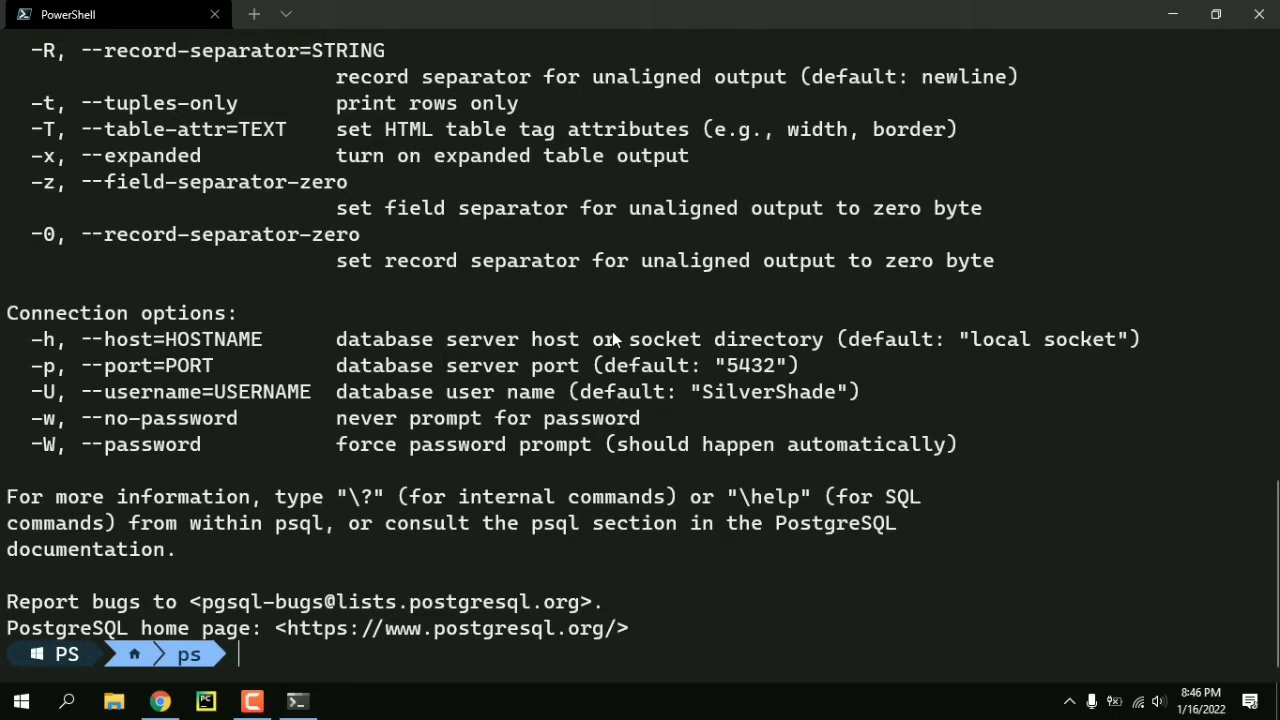
double_click(764, 390)
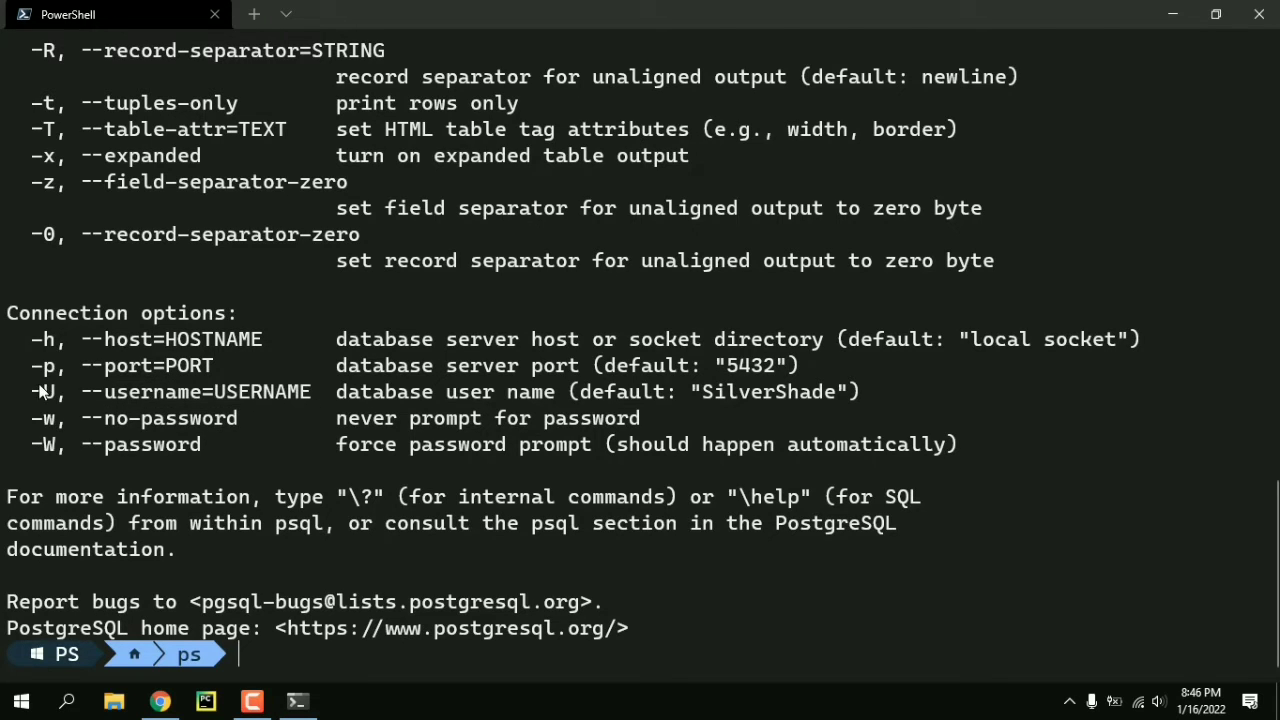
mouse_move(558, 404)
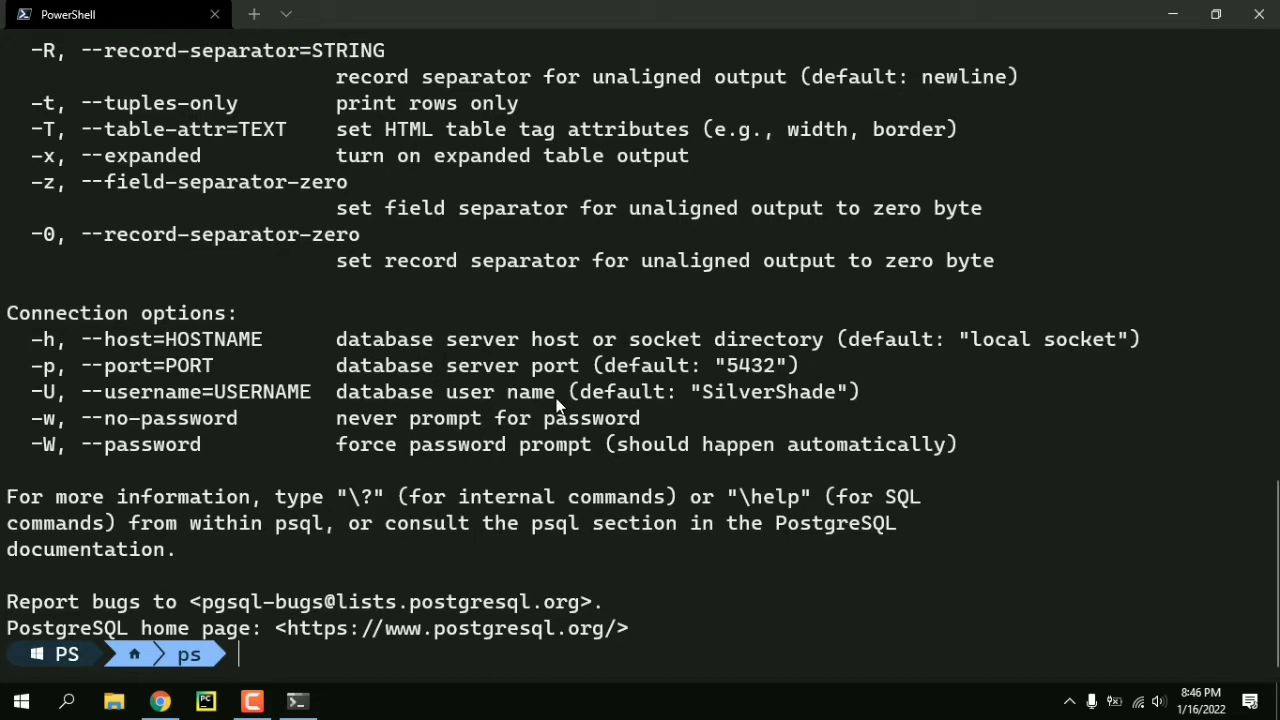
Connect with psql -U postgres and reach the postgres=# prompt
type("psql -")
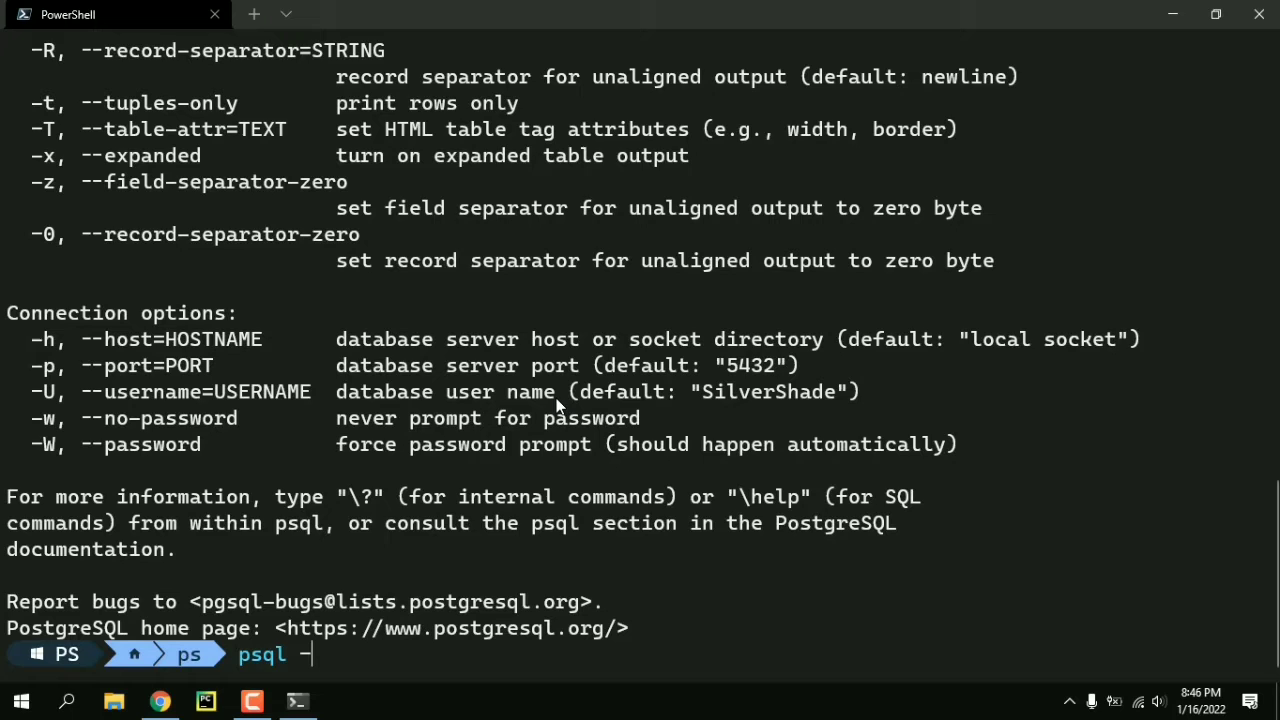
type("U p")
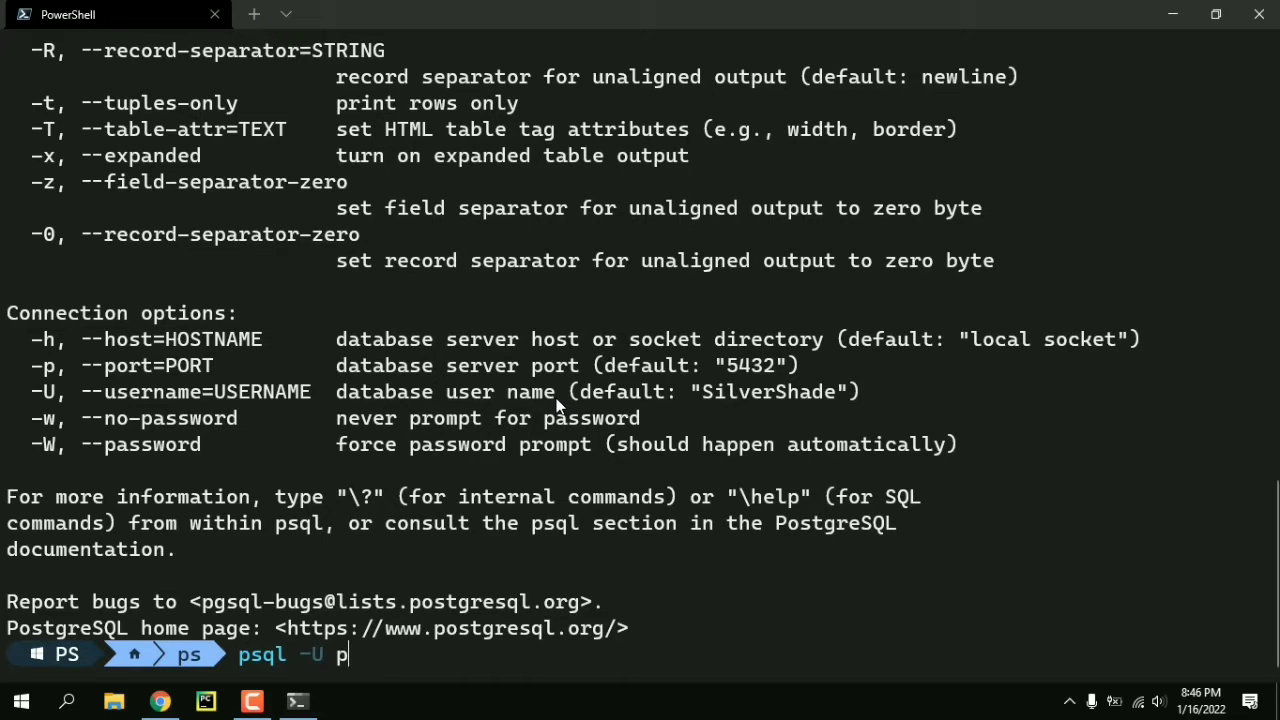
type("ostgres")
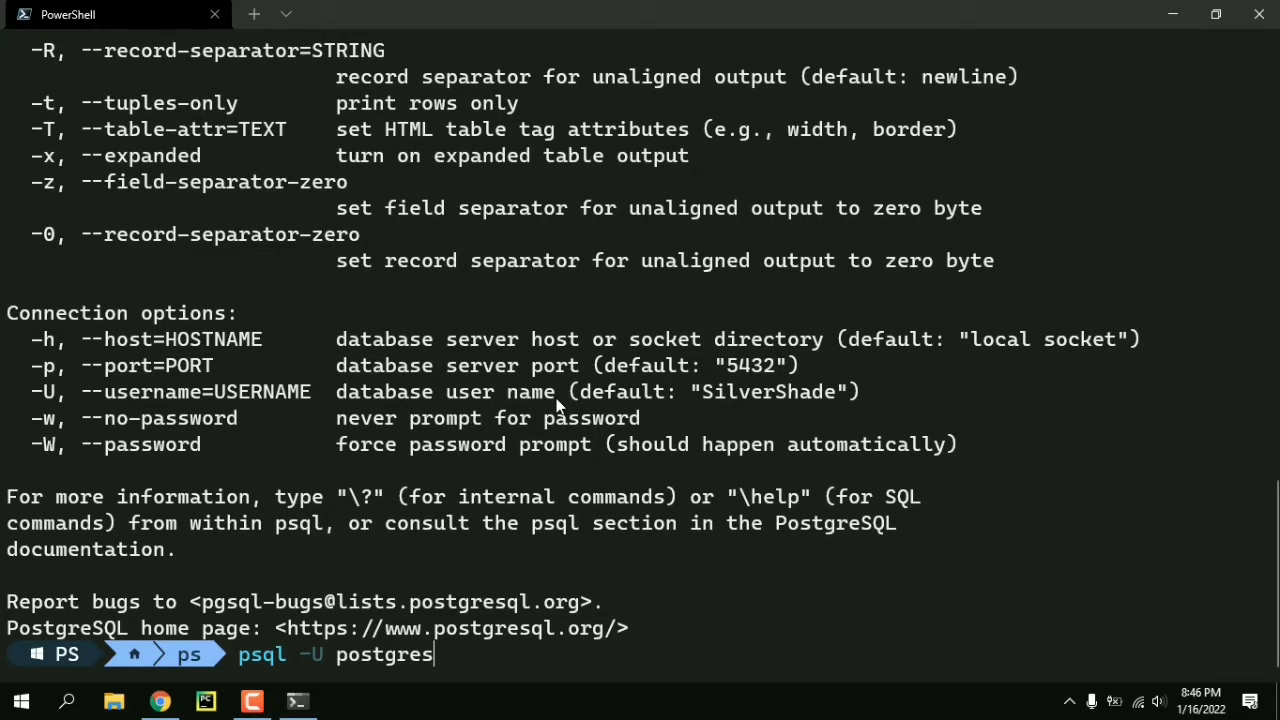
key("Enter")
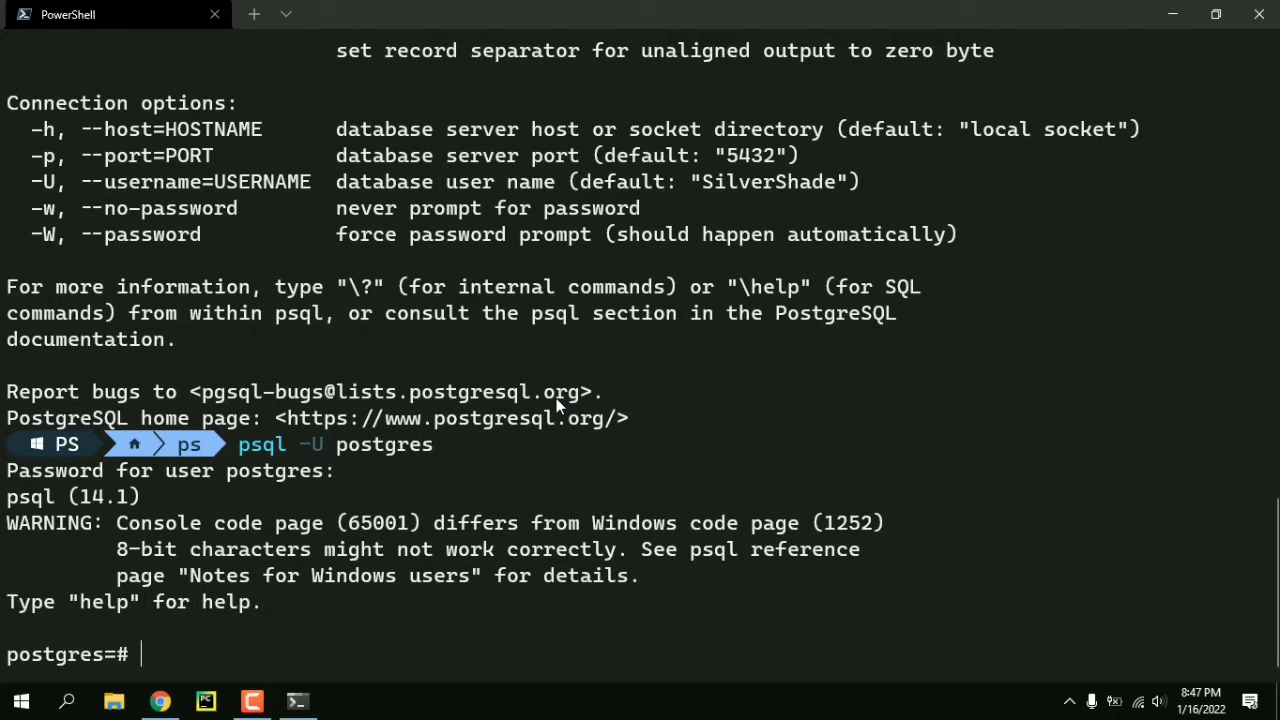
Quit the session with \q and rerun psql, which again prompts for SilverShade's password
type("\\q")
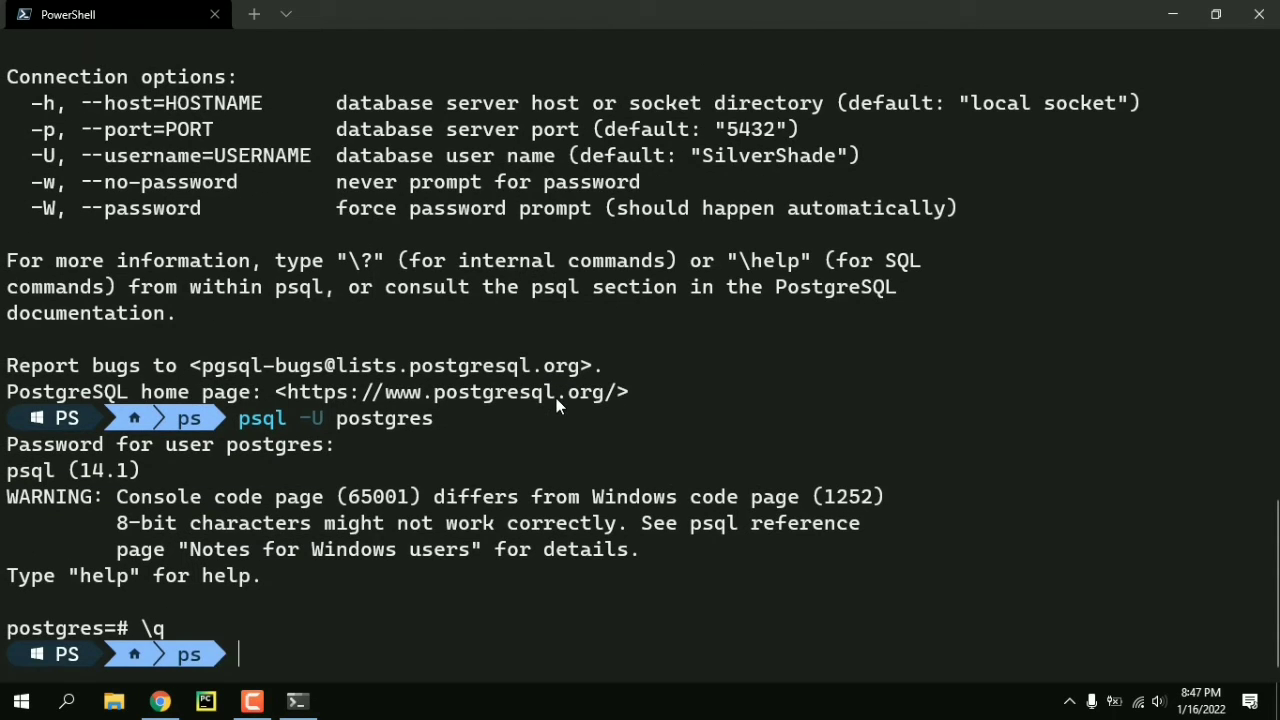
type("psql --help")
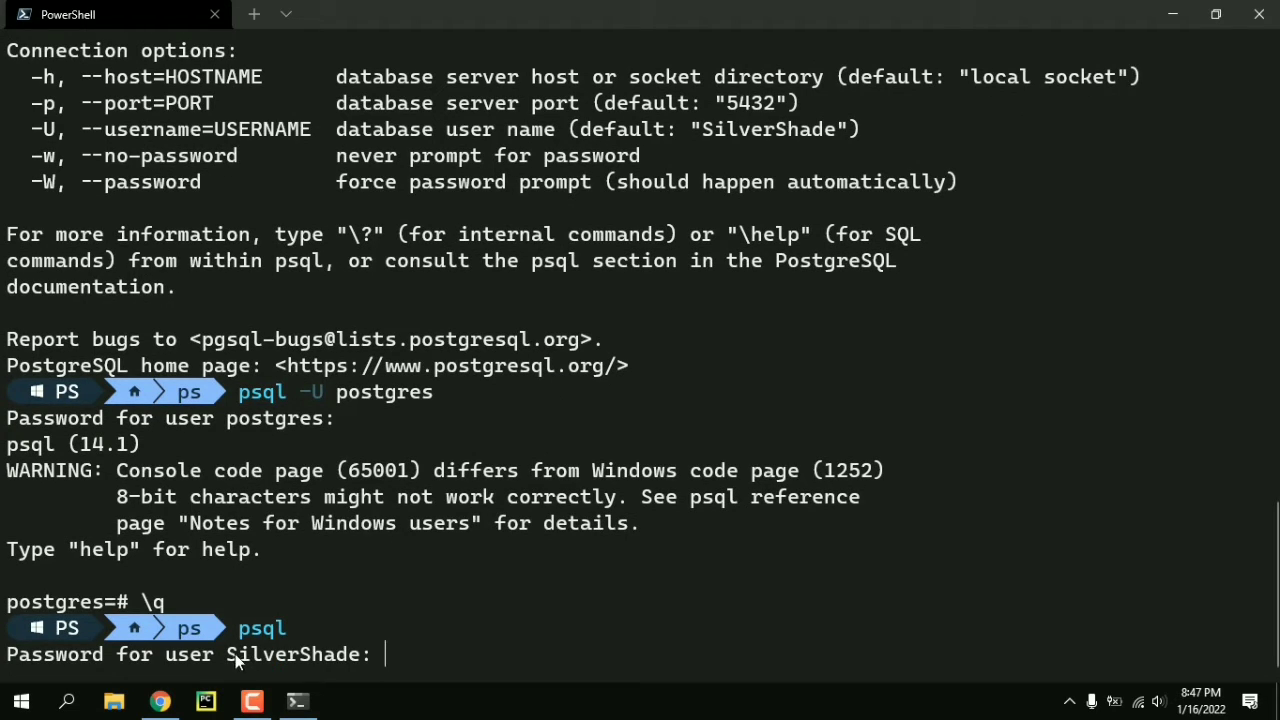
mouse_move(504, 644)
type("e")
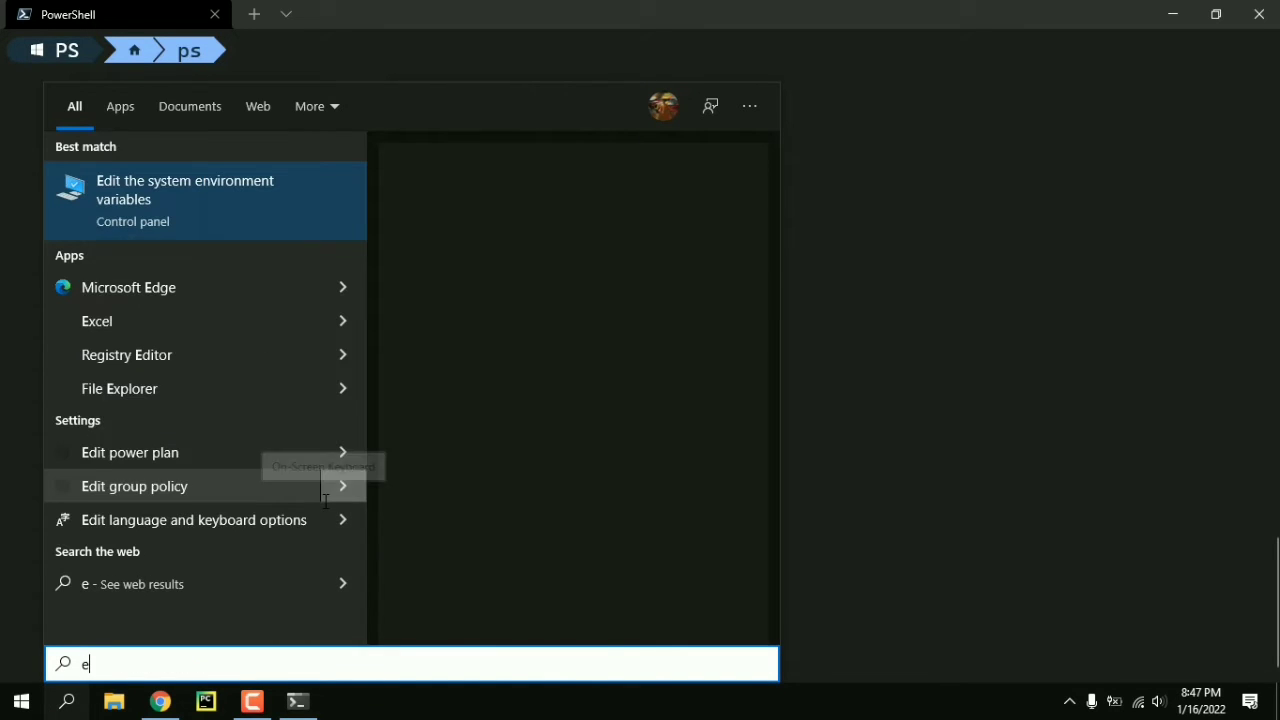
Search Windows for 'envi' and open 'Edit the system environment variables'
type("nv")
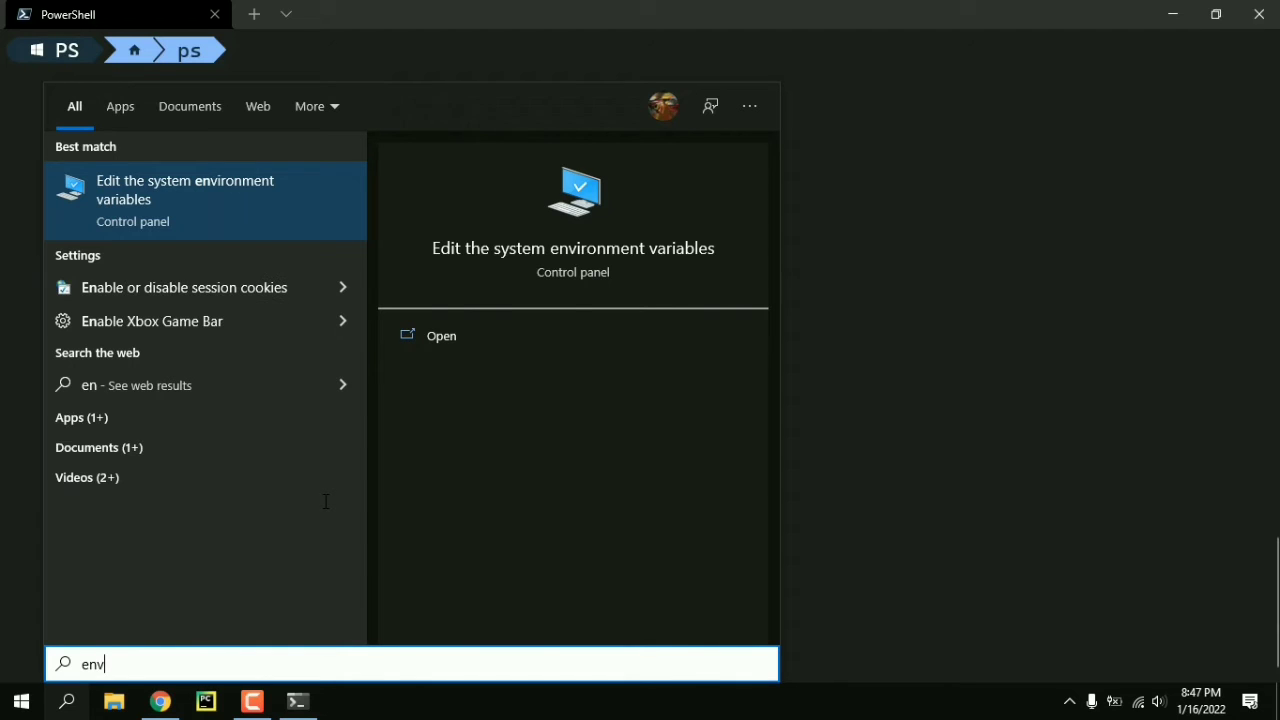
type("i")
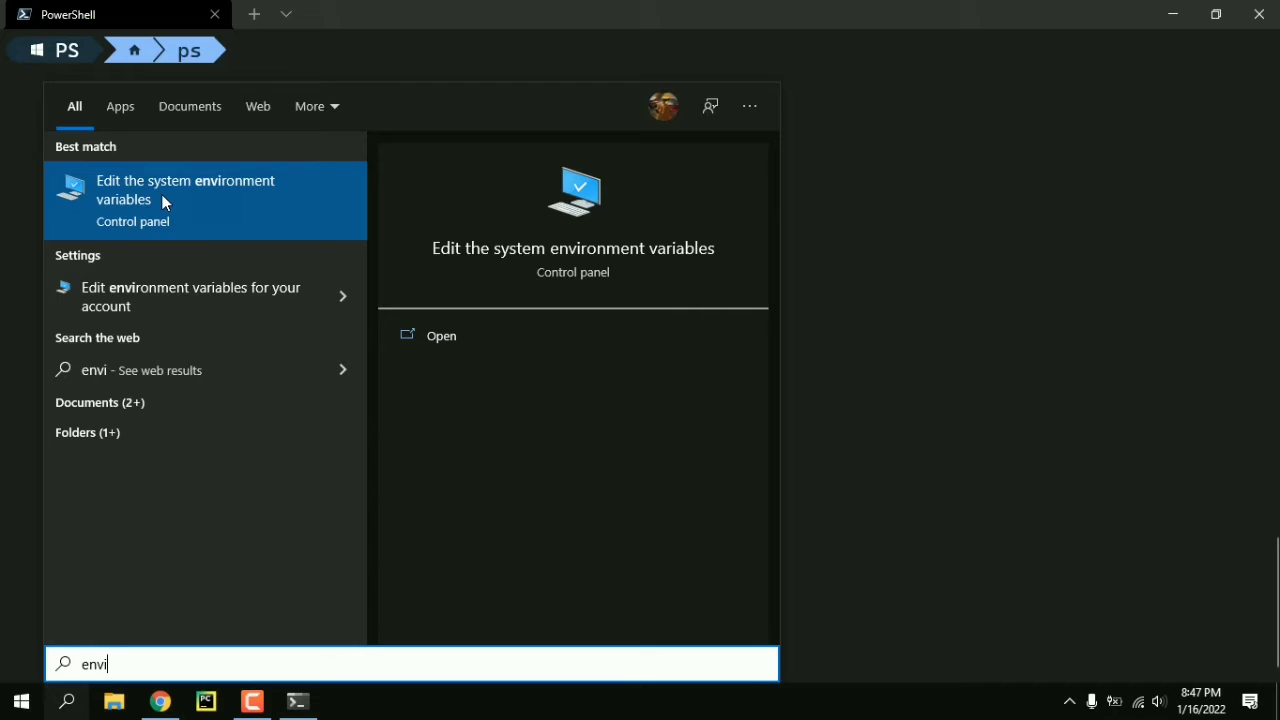
left_click(184, 188)
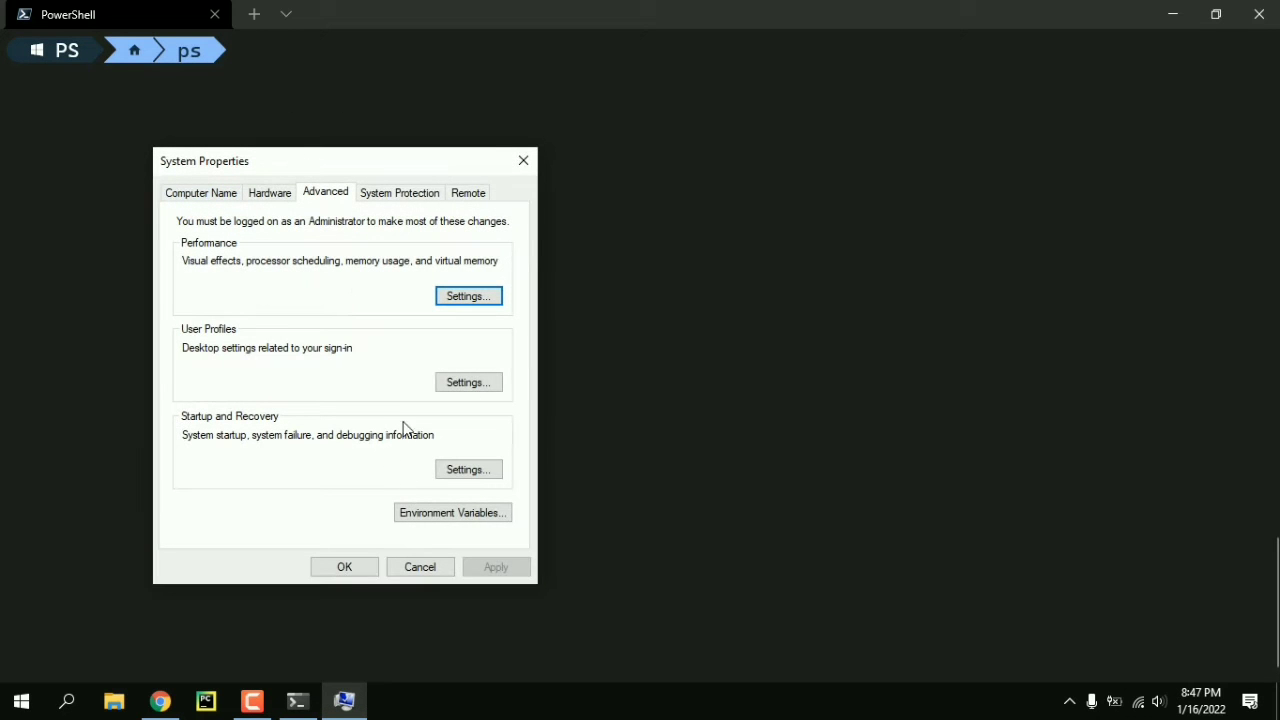
Open the Environment Variables window from System Properties
left_click(452, 512)
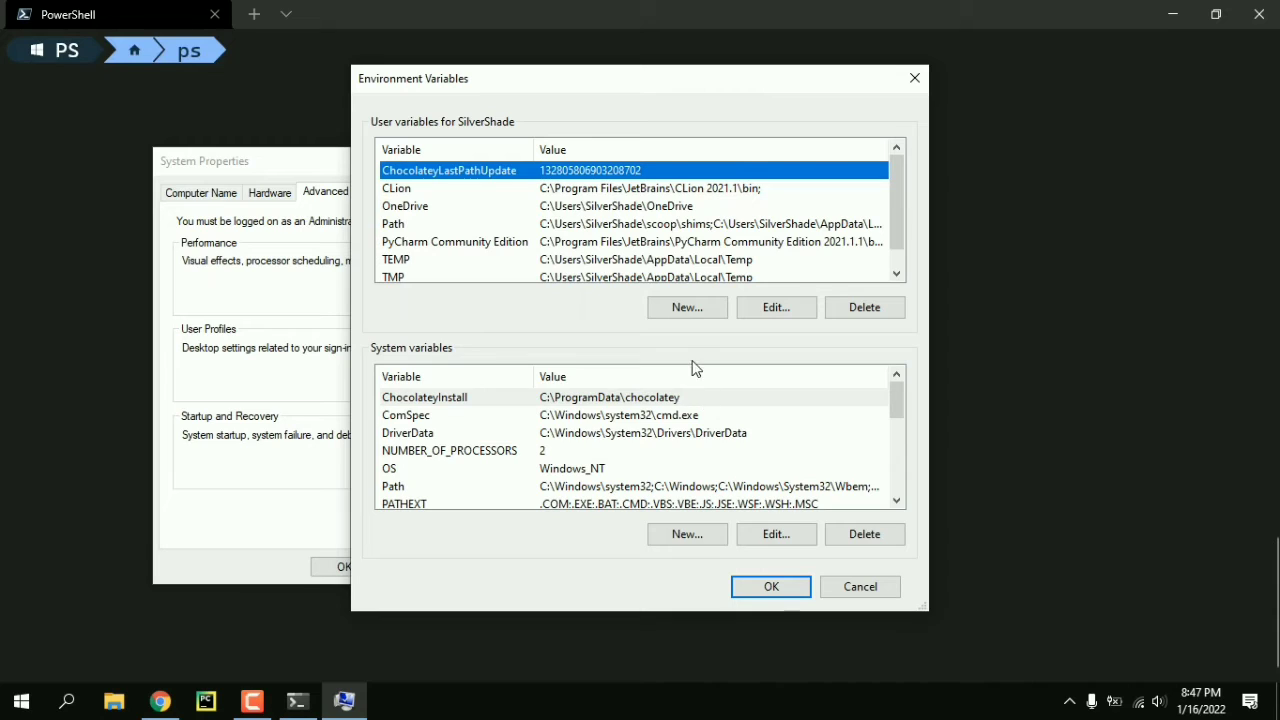
mouse_move(644, 332)
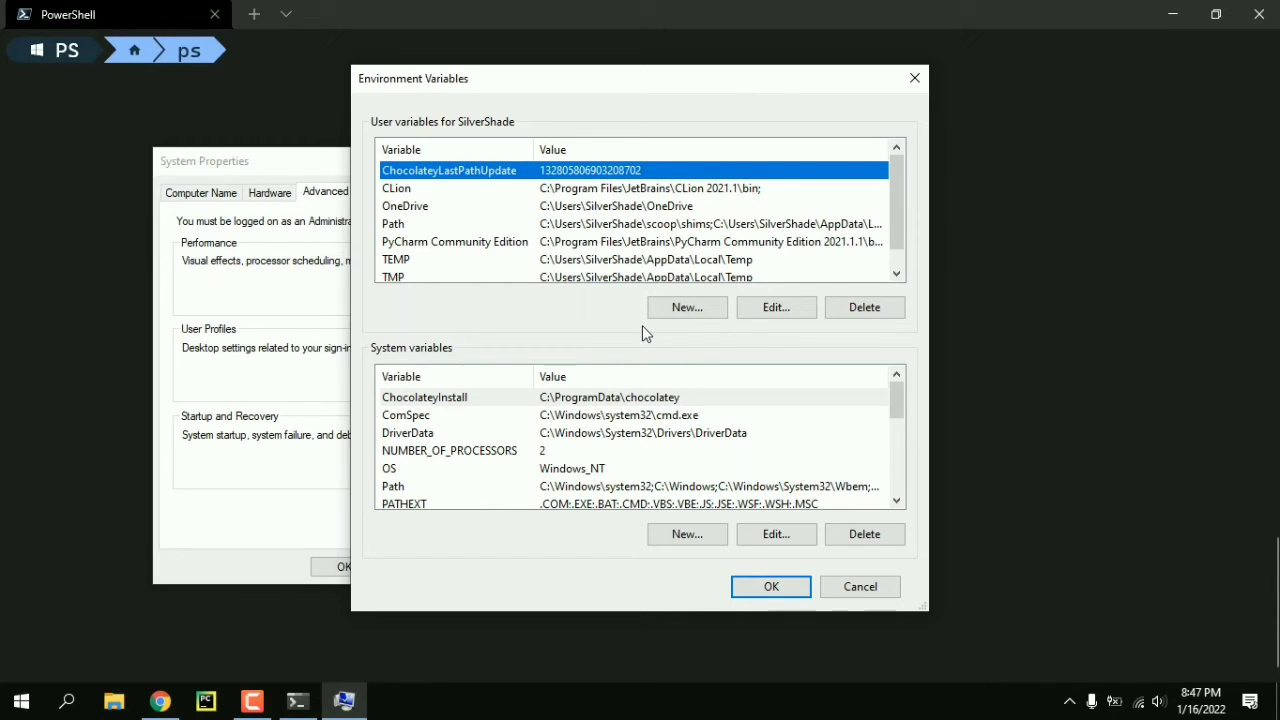
mouse_move(618, 224)
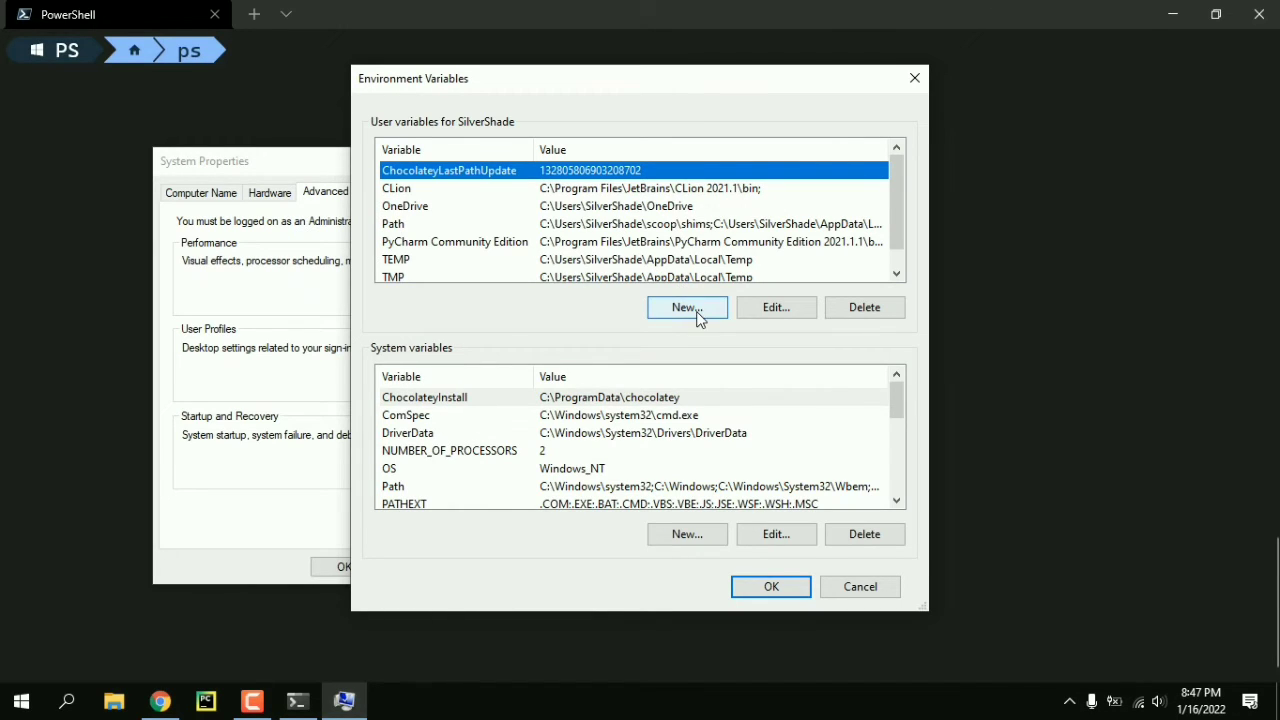
Create user variable PGUSER with value postgres and confirm with OK
left_click(688, 308)
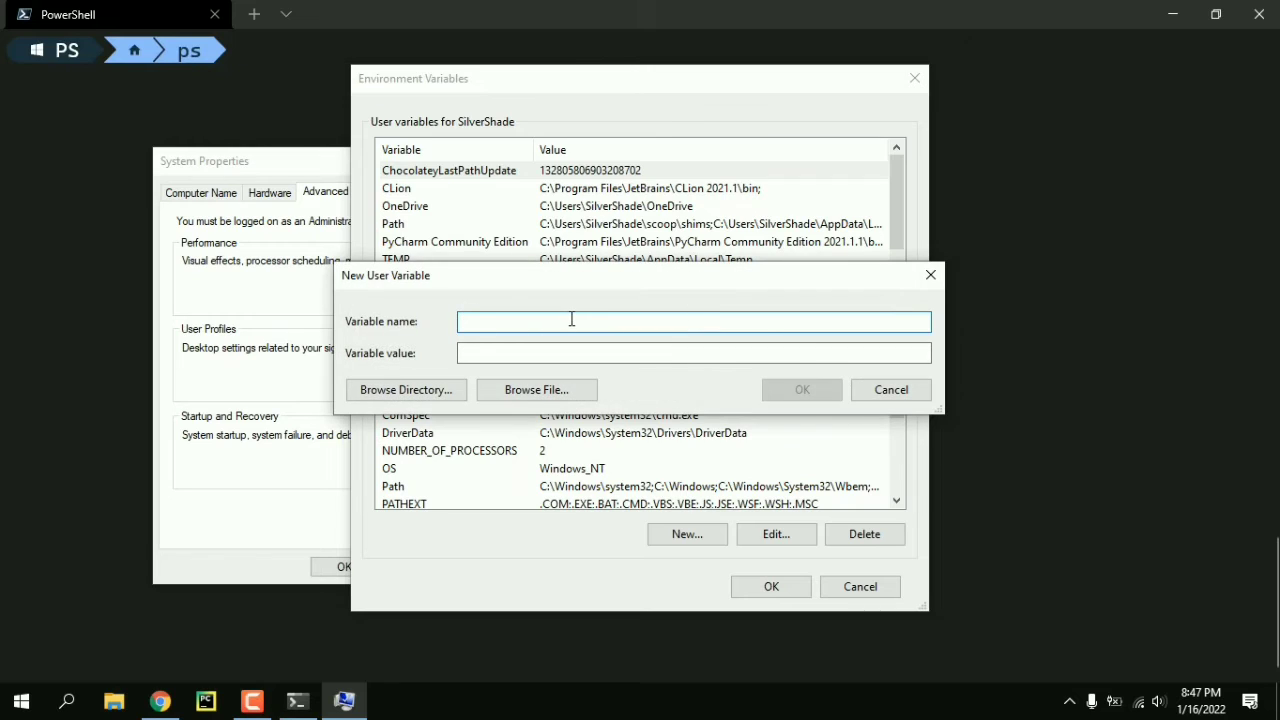
type("P")
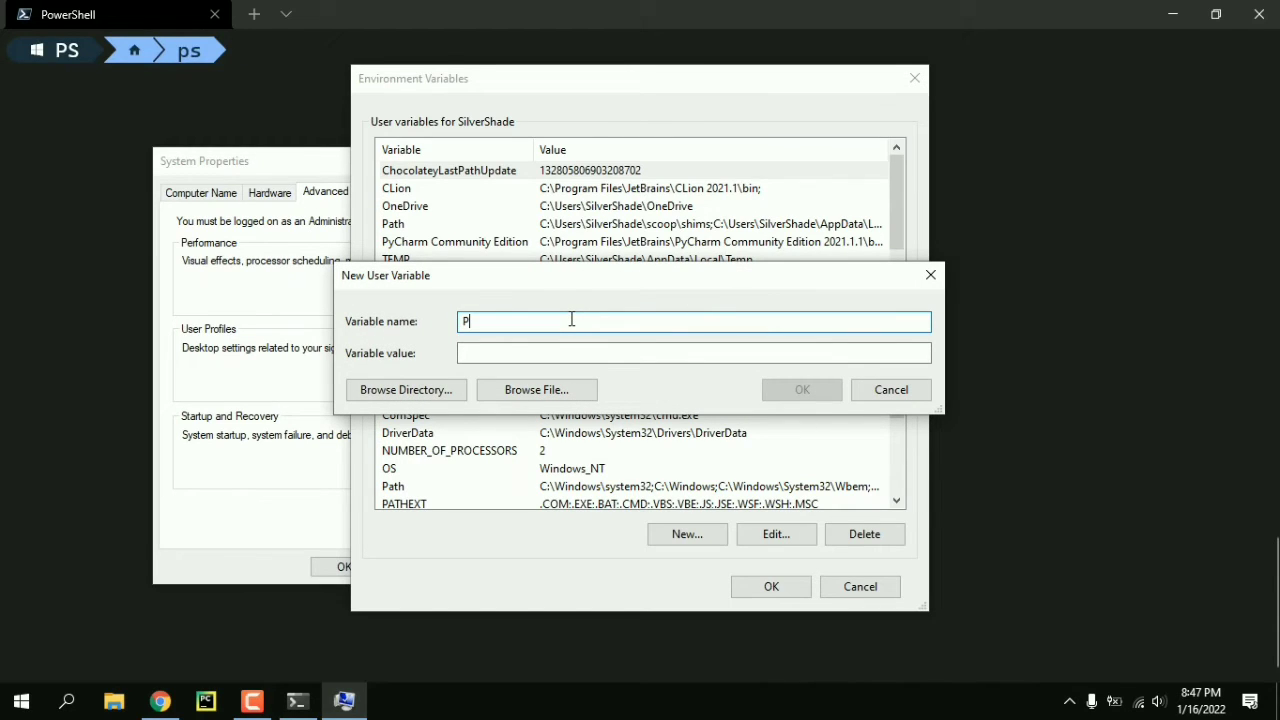
type("GUS")
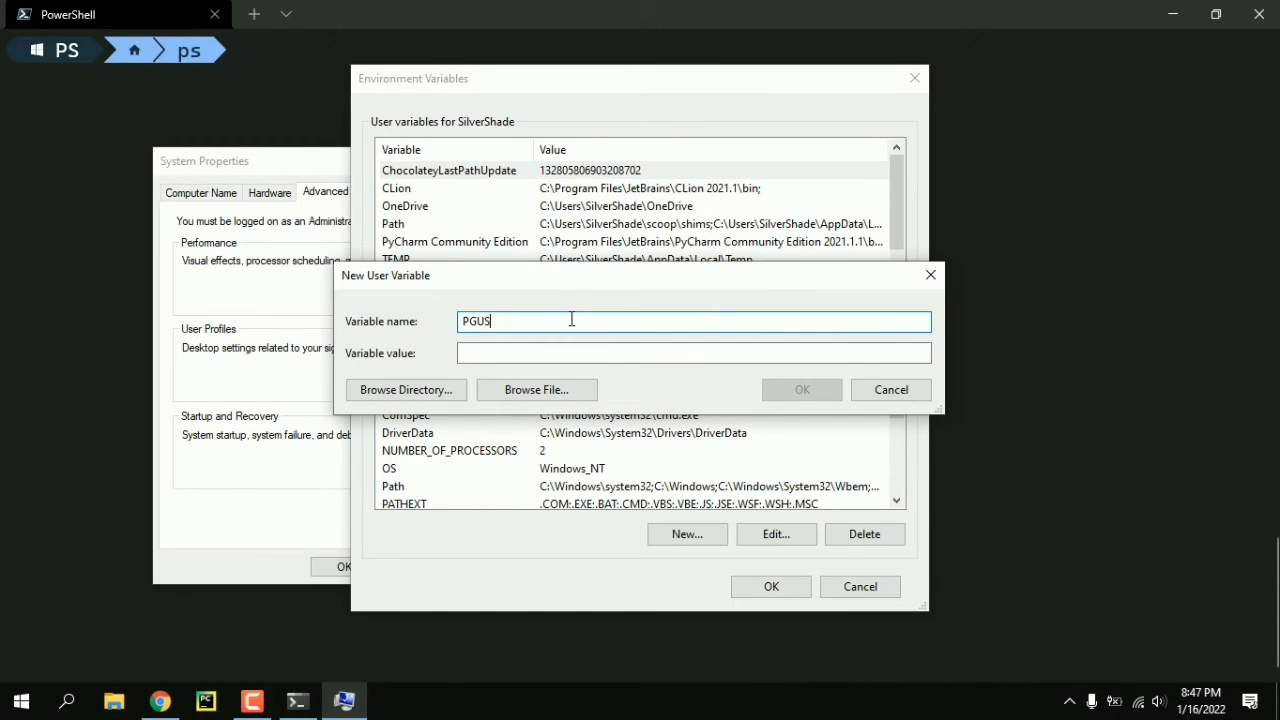
type("ER")
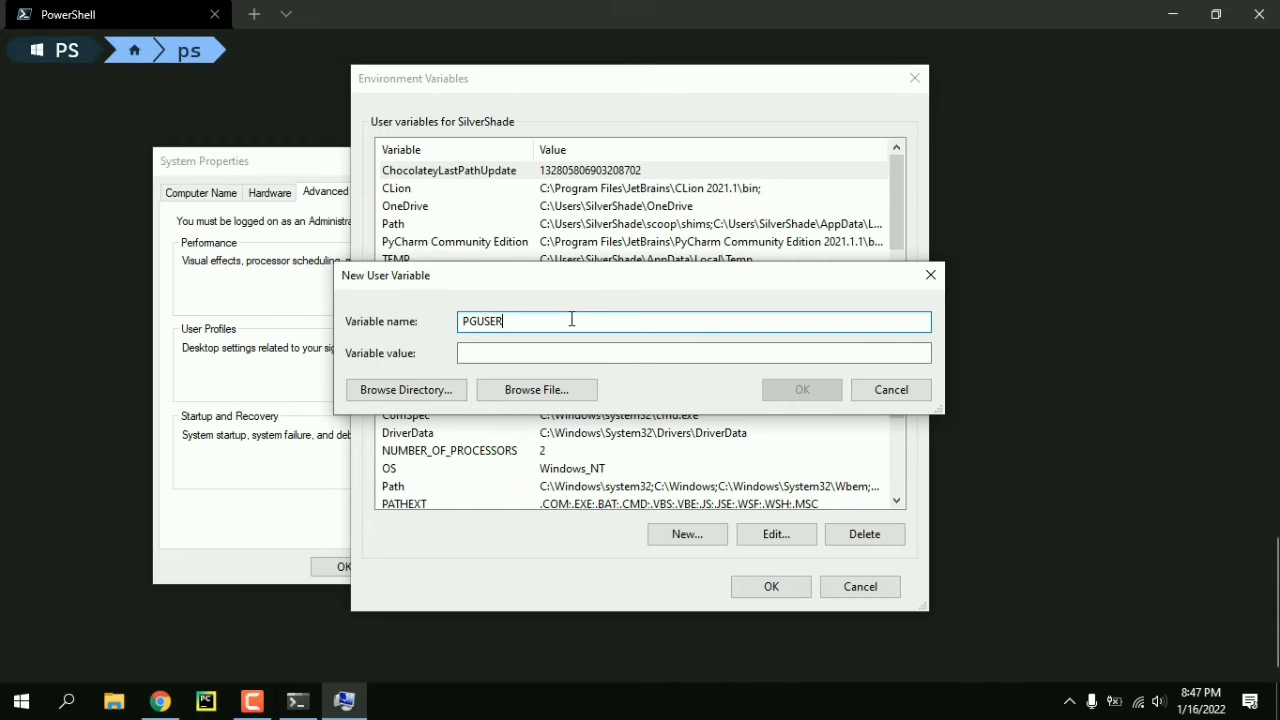
left_click(692, 352)
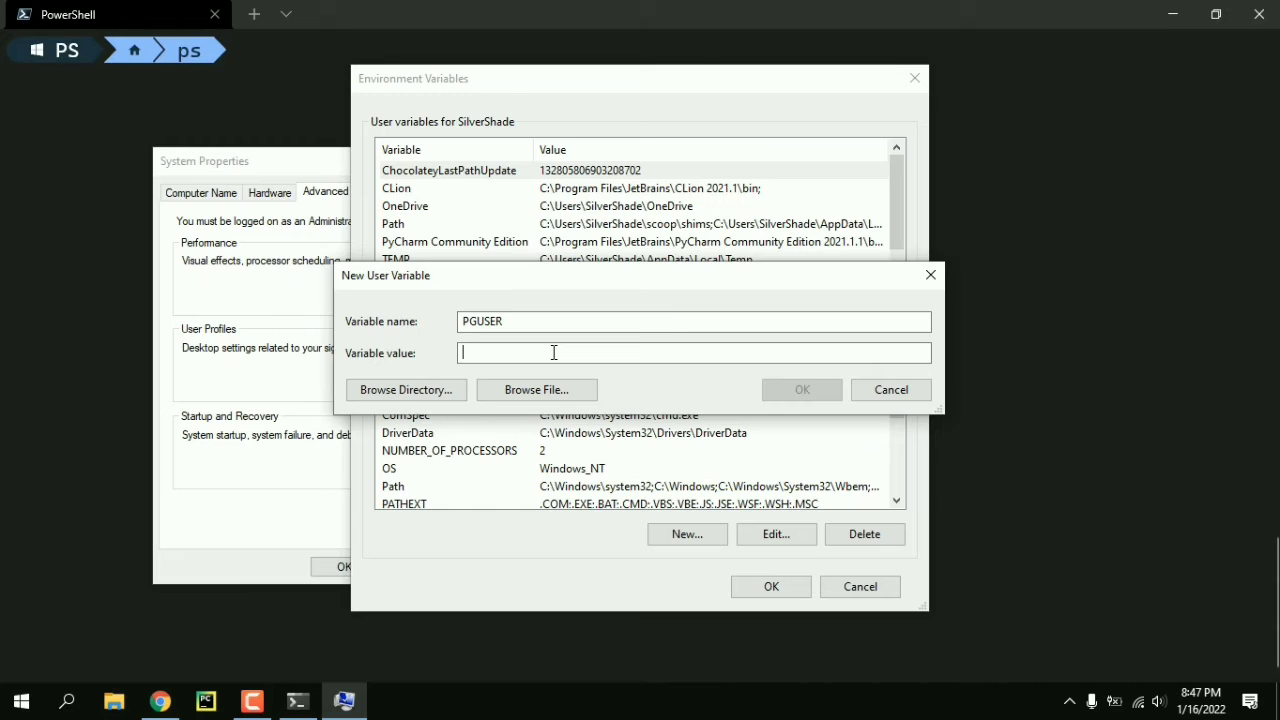
type("pos")
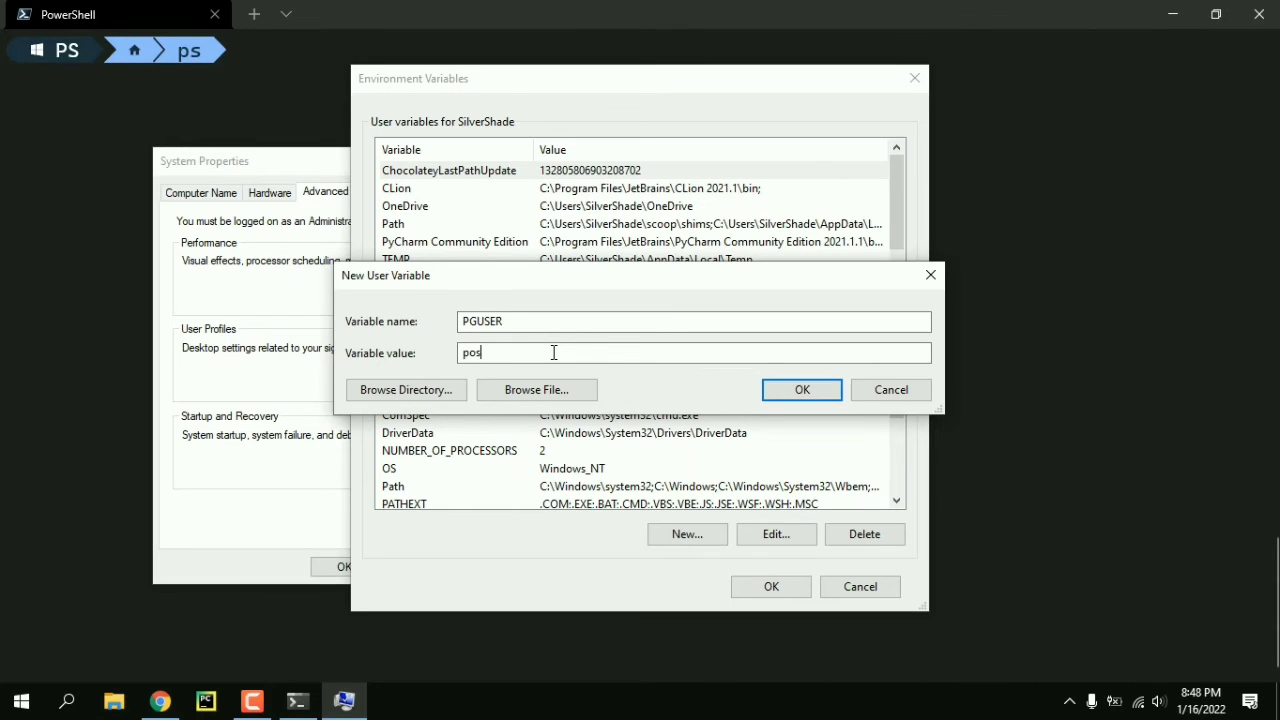
type("tgres")
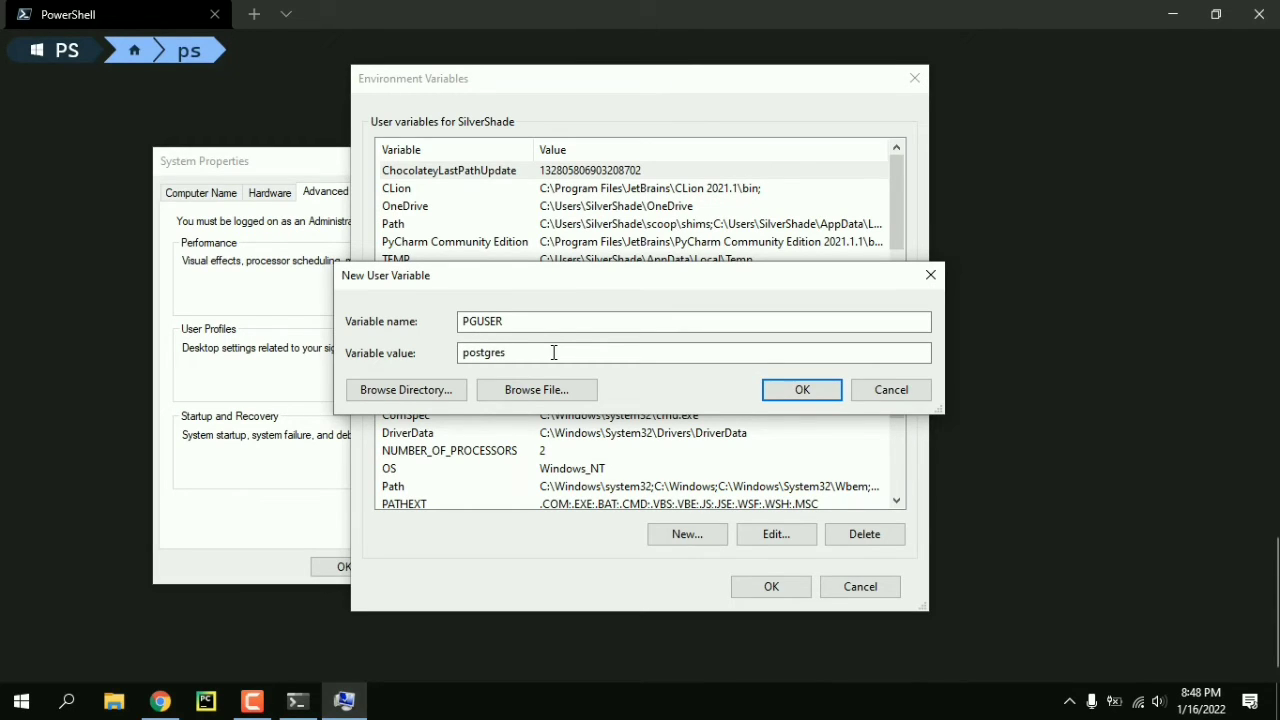
left_click(800, 388)
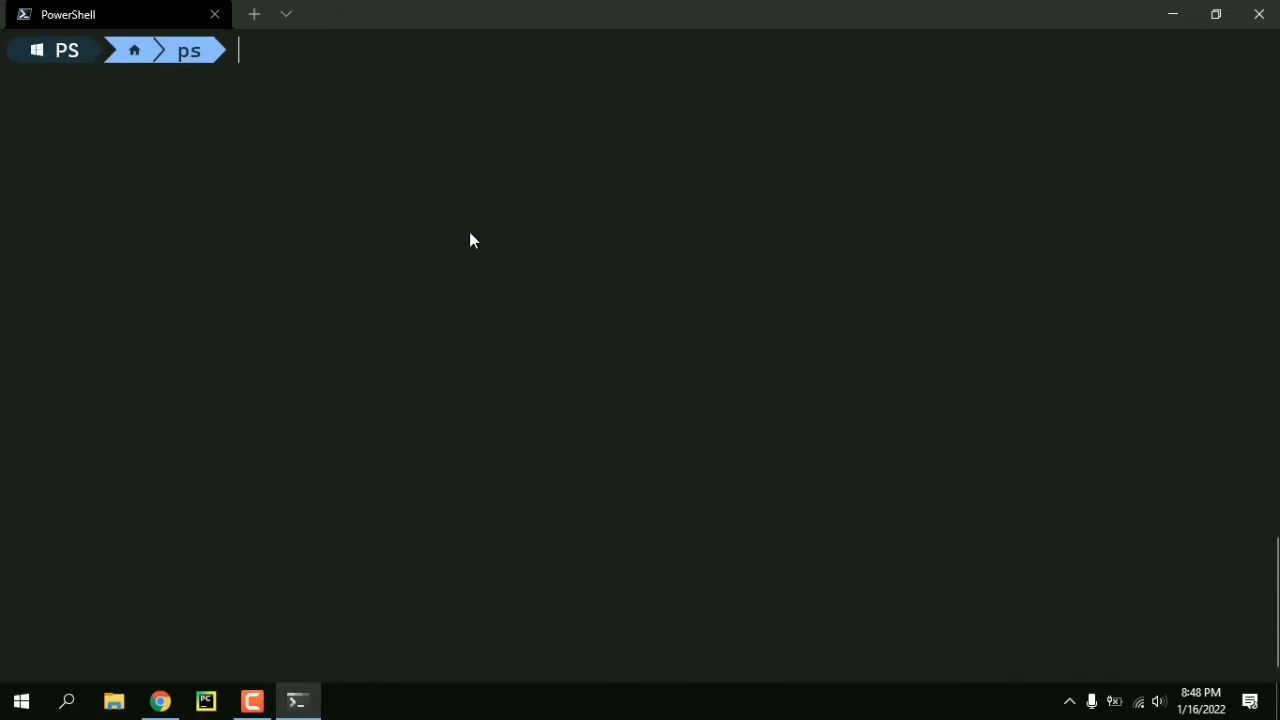
See psql still ask for SilverShade's password, then close and reopen Terminal to reload variables
type("psql")
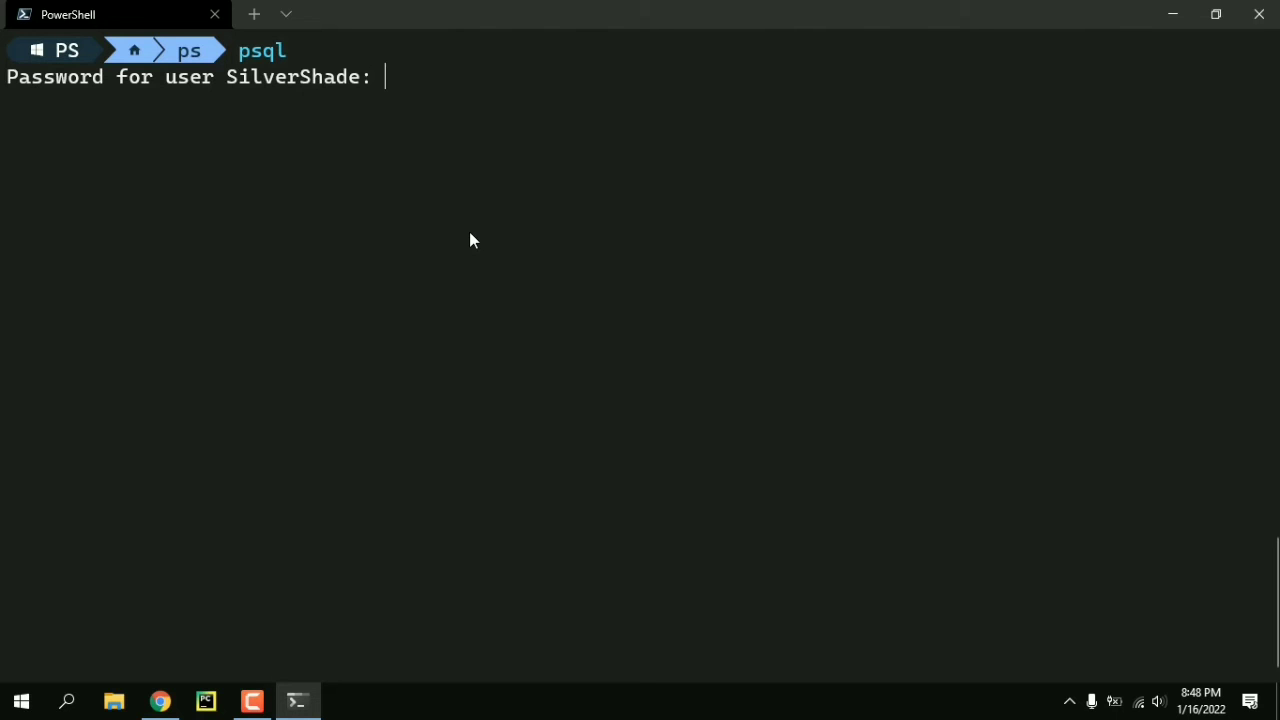
mouse_move(448, 192)
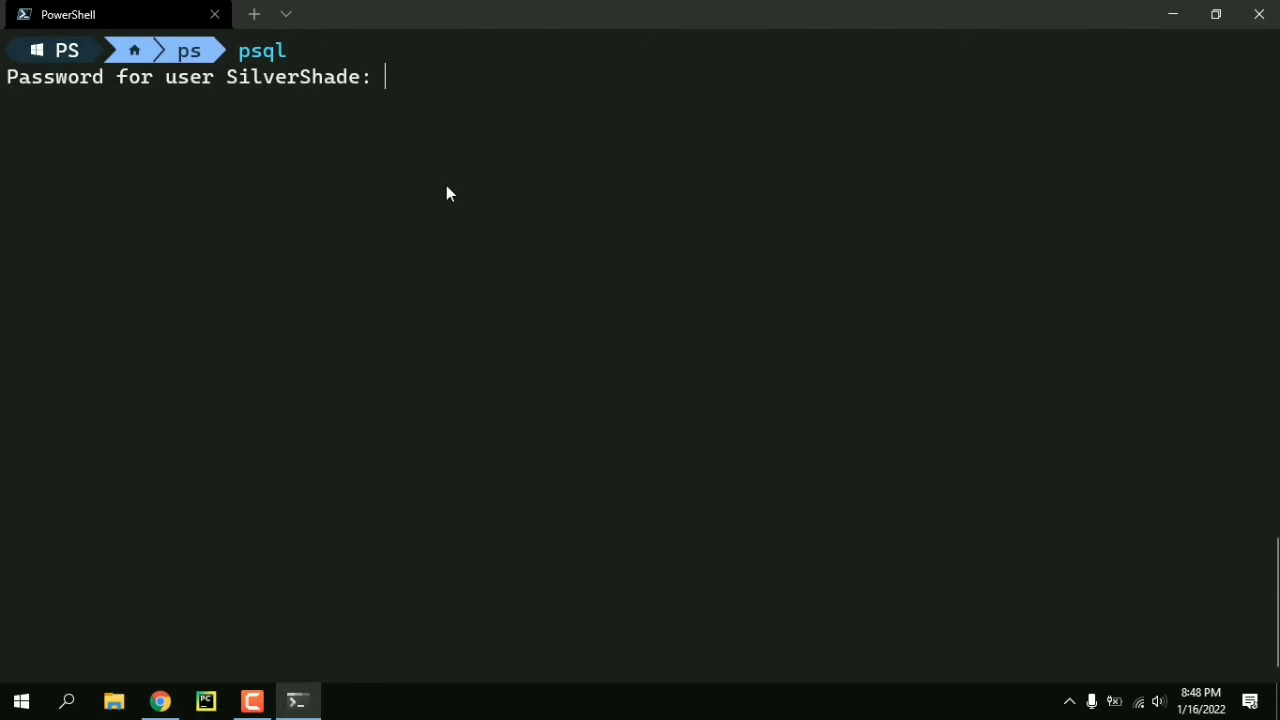
mouse_move(1260, 14)
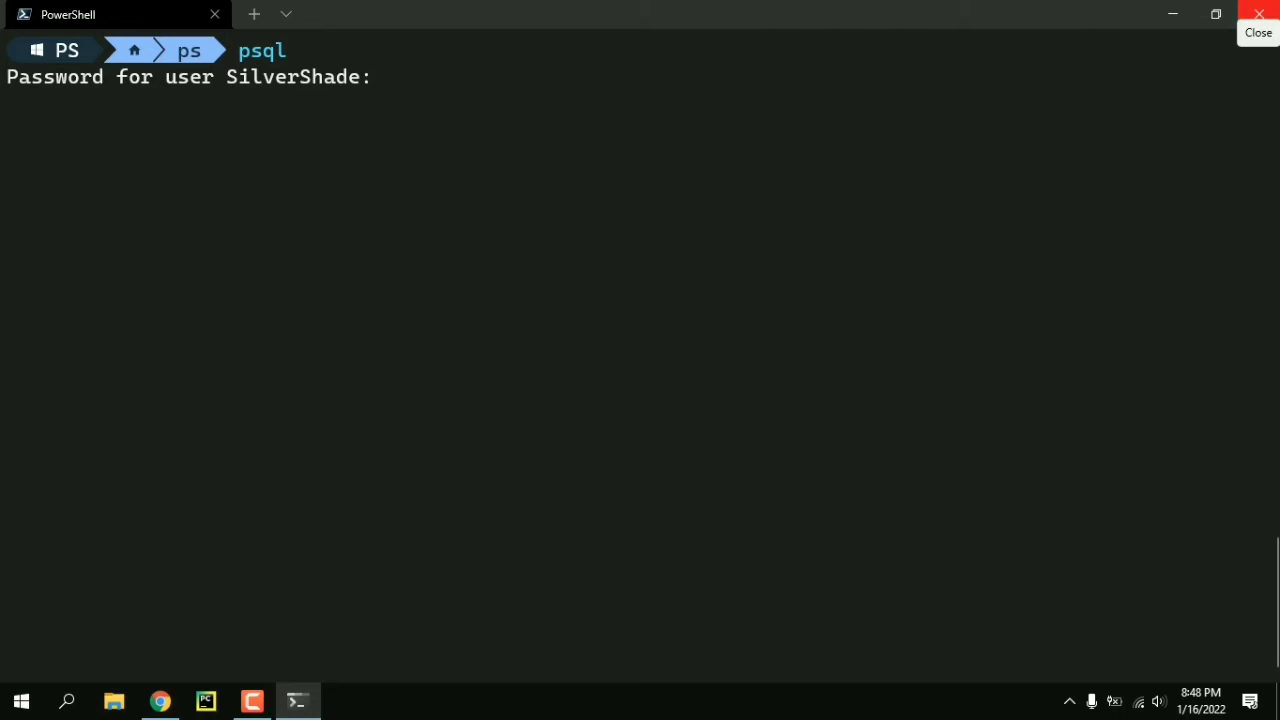
left_click(1258, 32)
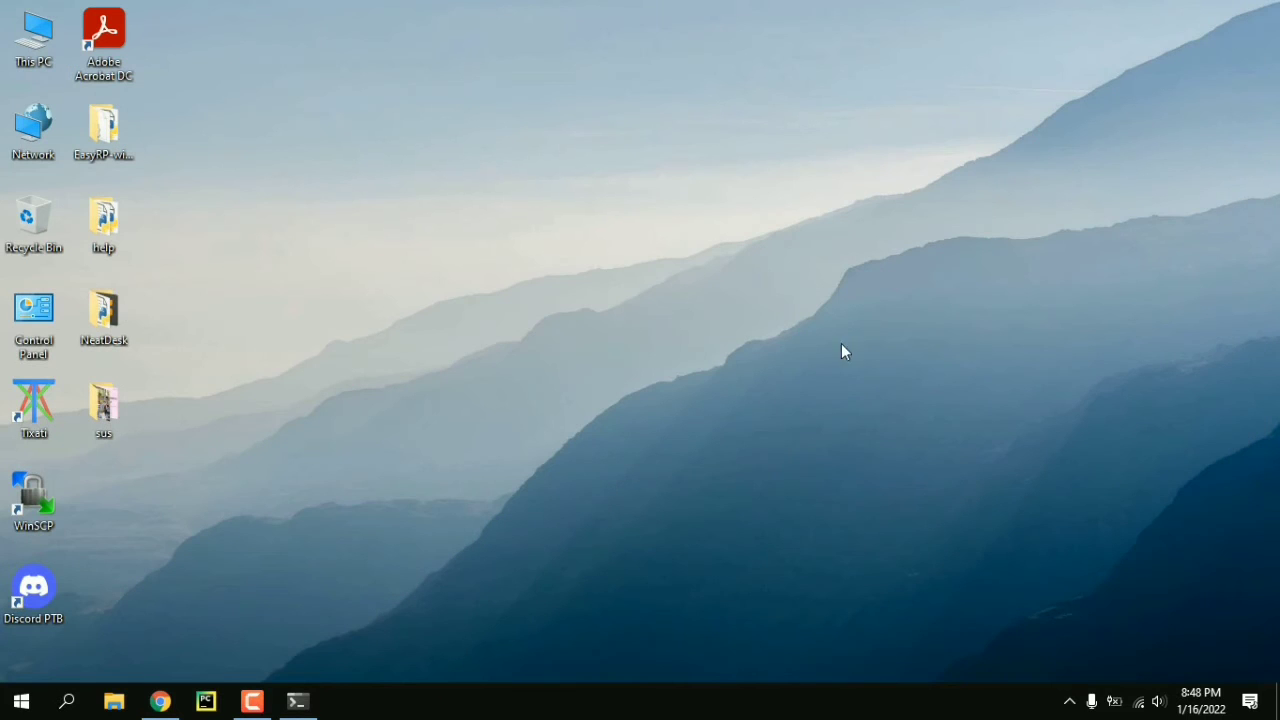
left_click(20, 700)
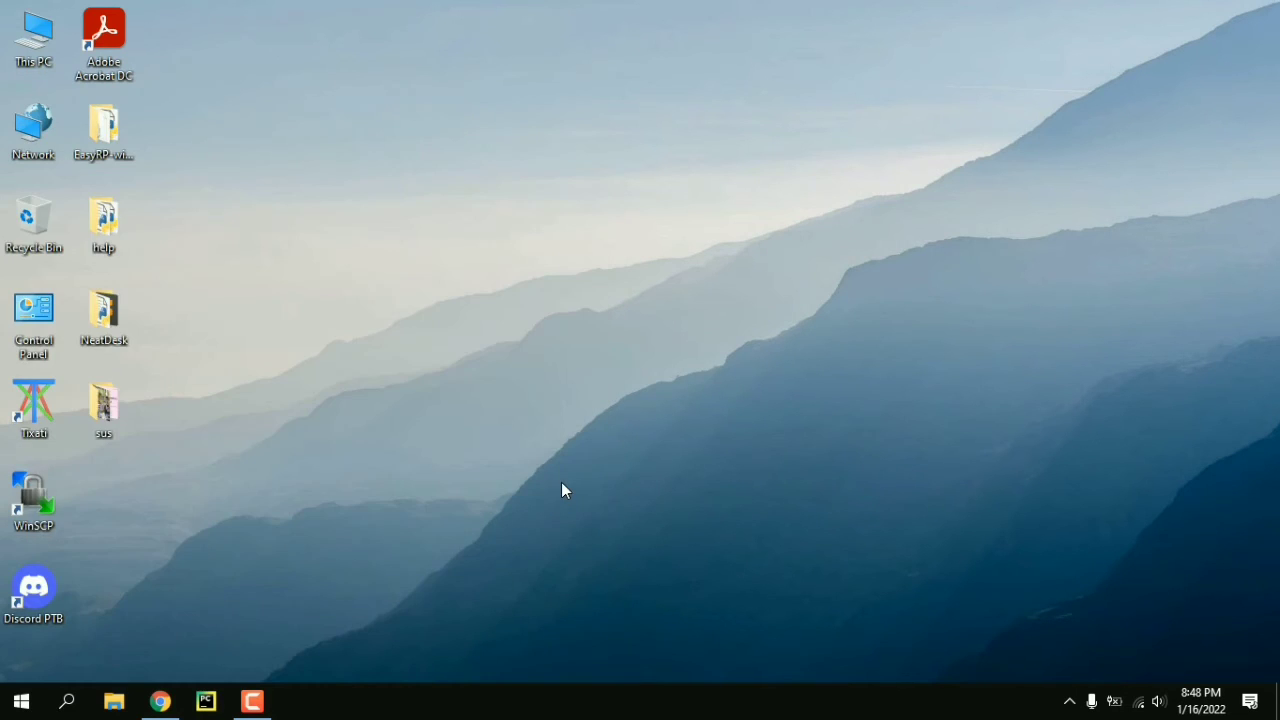
left_click(296, 700)
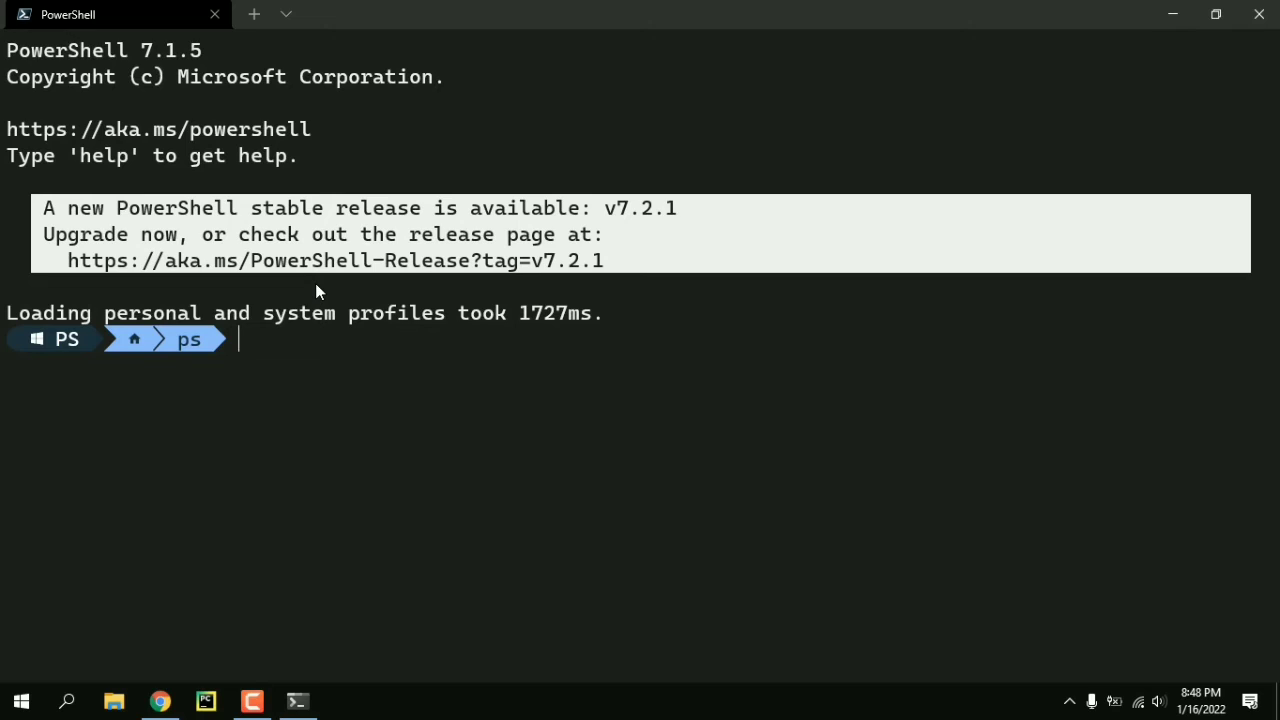
Run plain psql, which now connects as postgres, then quit with \q
type("psq")
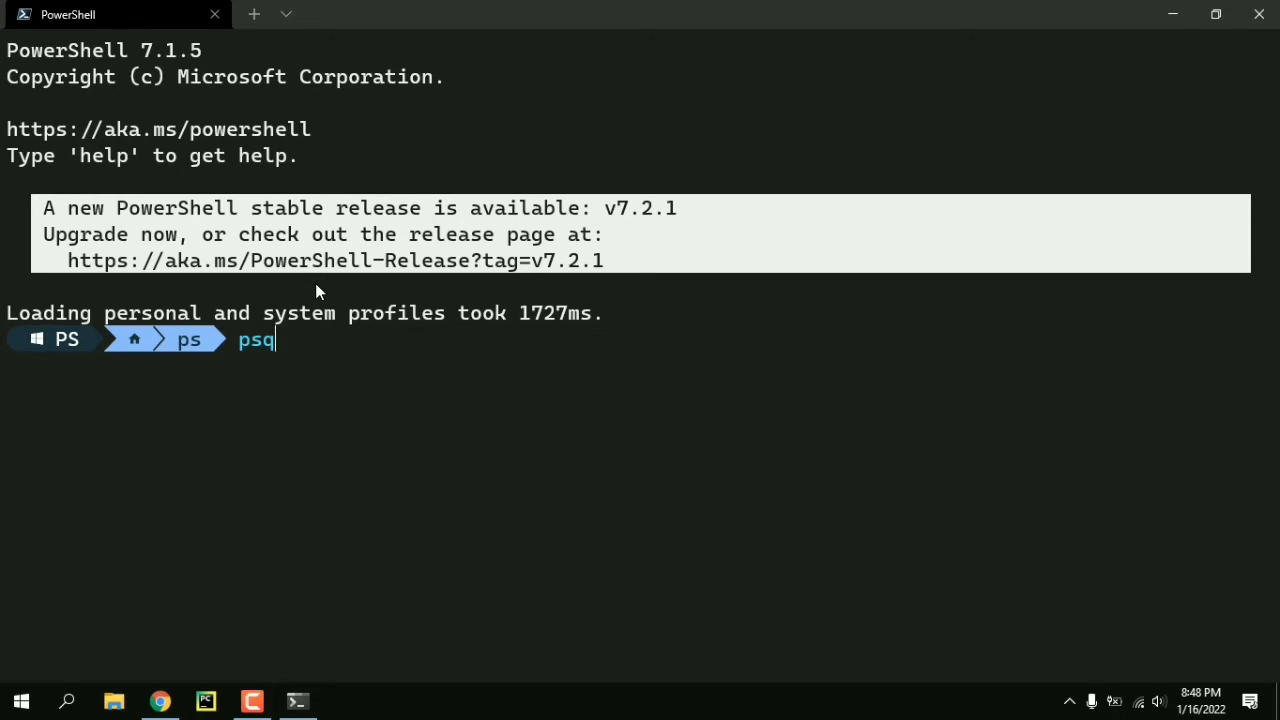
type("l")
type("\\q")
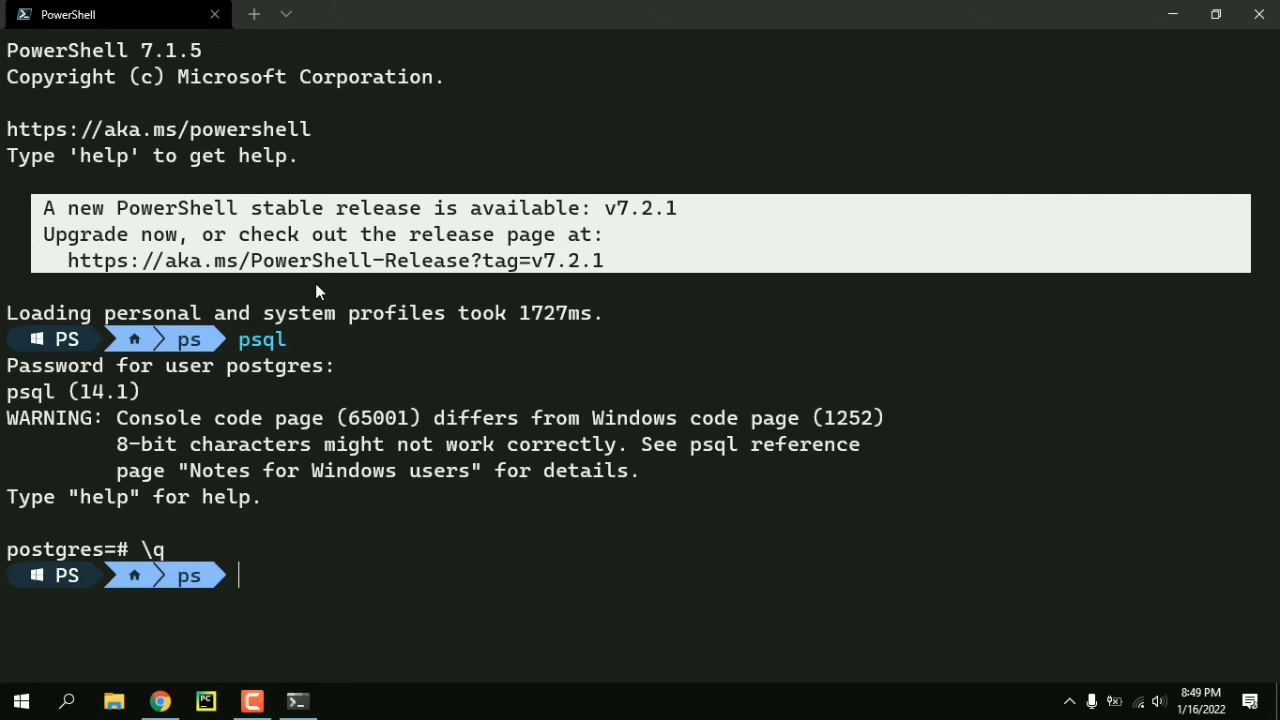
Run psql --help showing postgres as the default username under Connection options
type("psql")
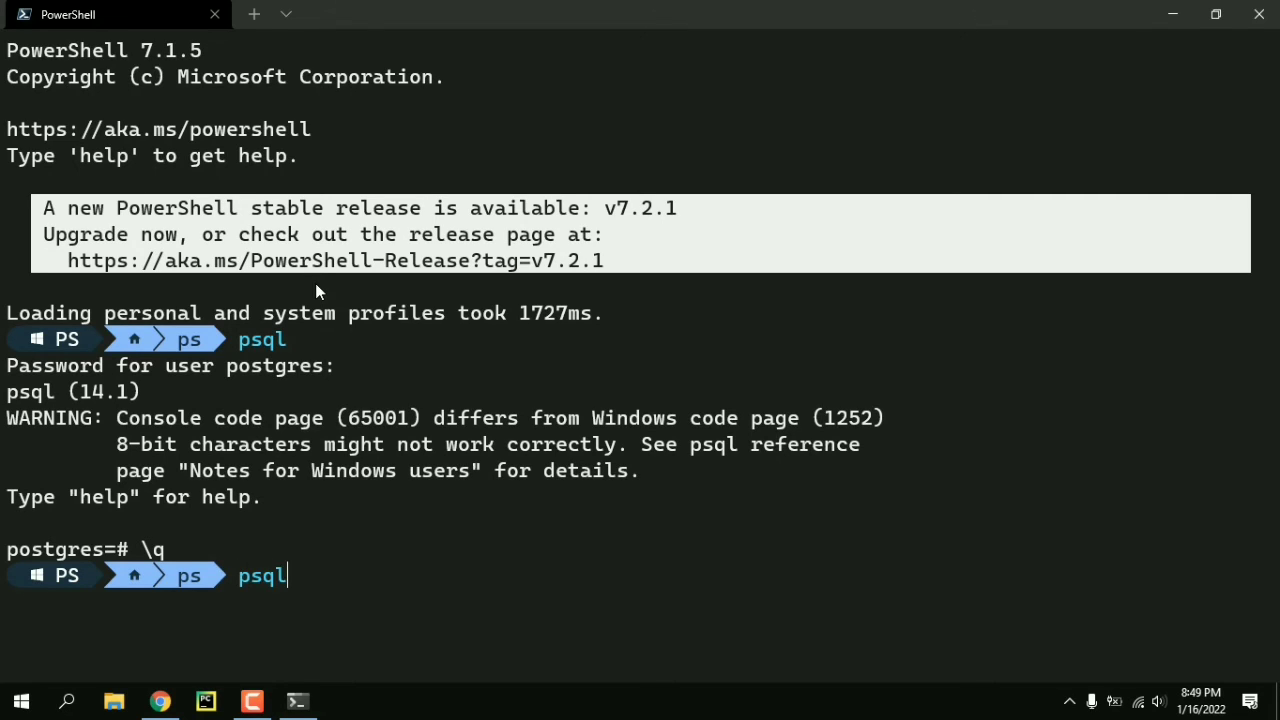
type("--he")
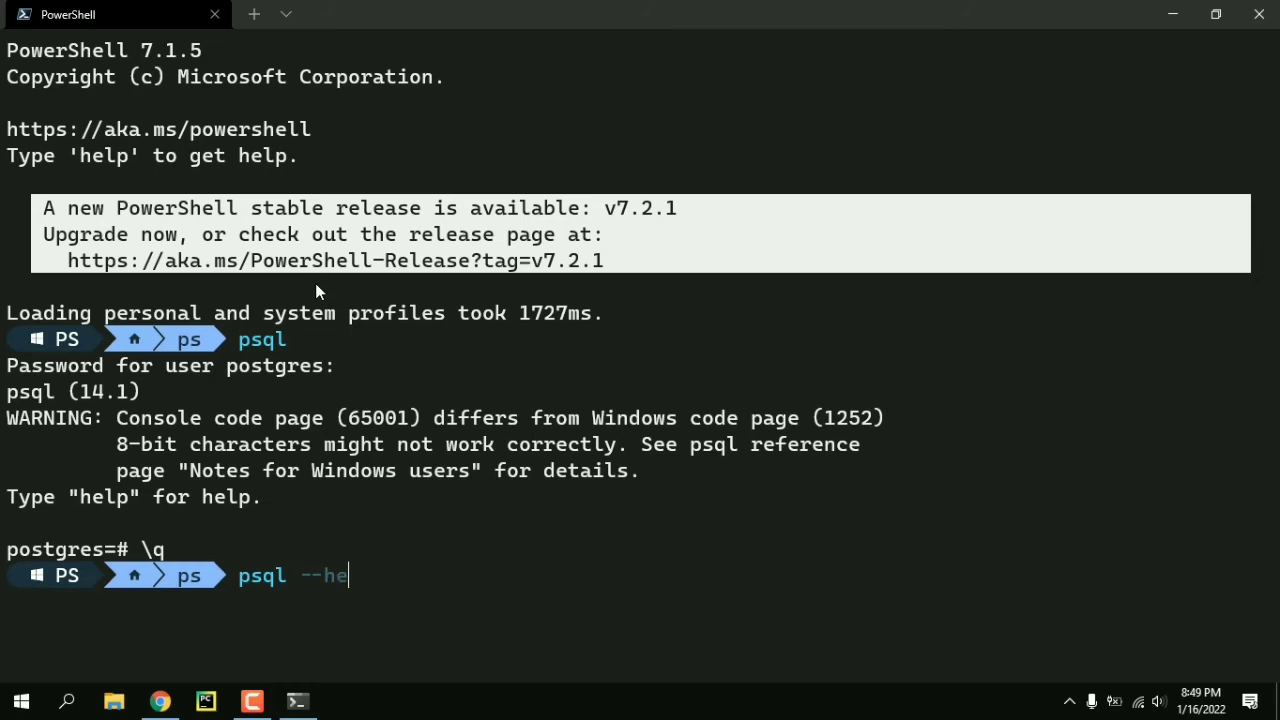
type("lp")
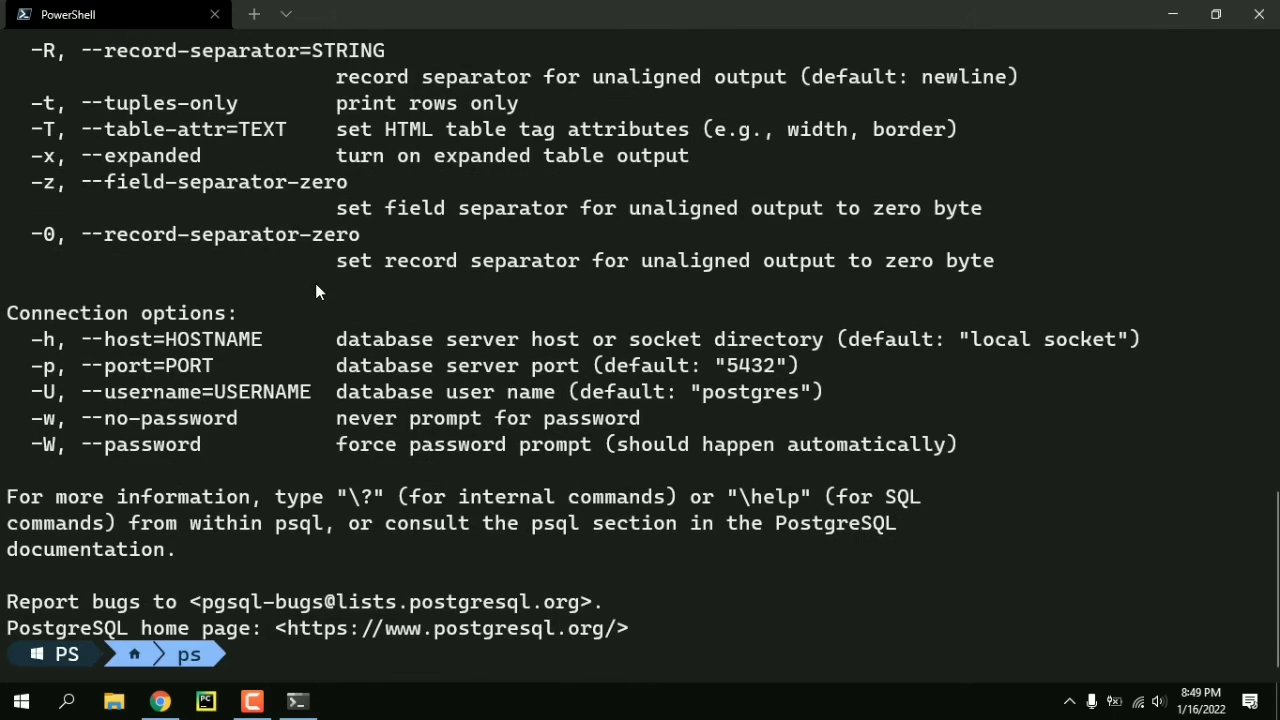
mouse_move(712, 396)
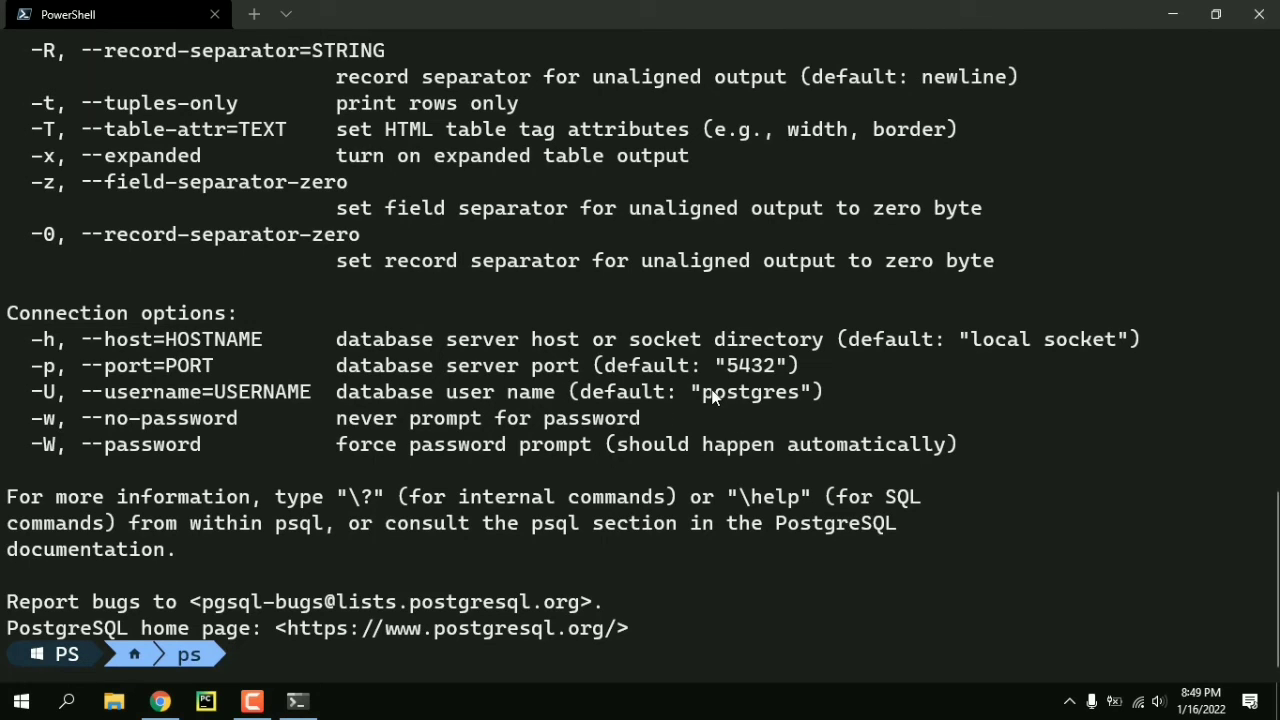
mouse_move(748, 418)
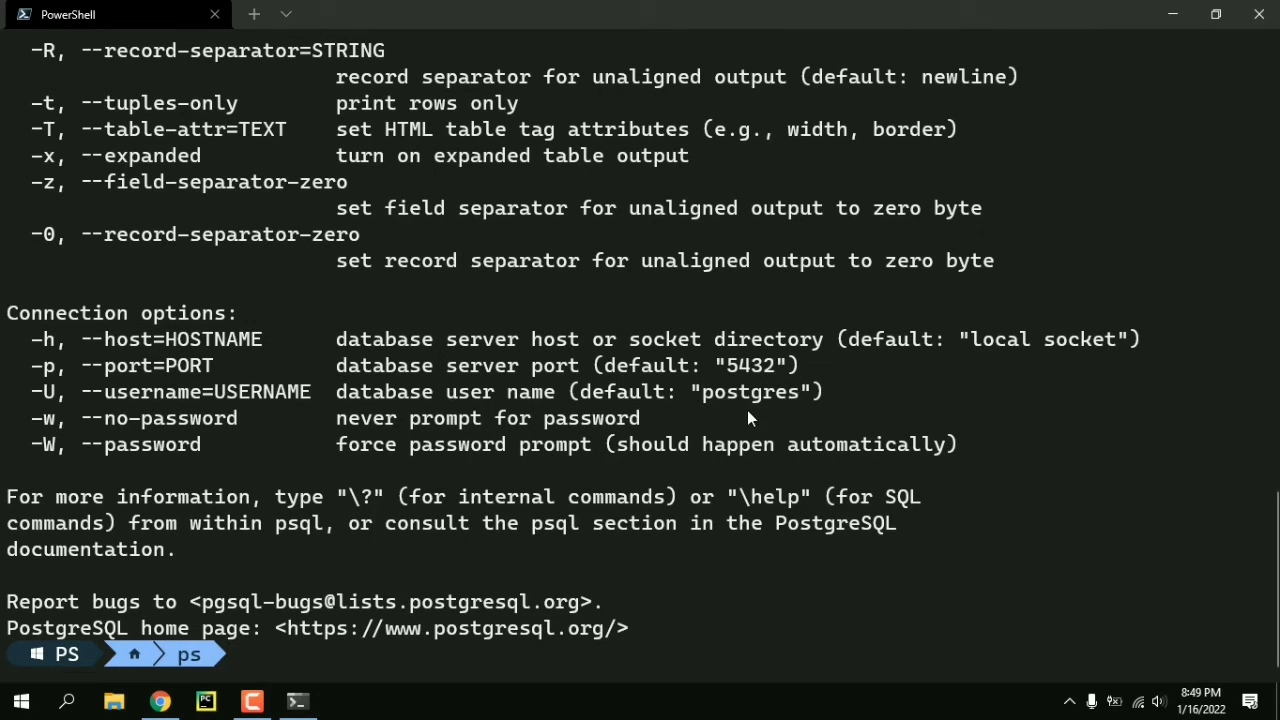
mouse_move(650, 624)
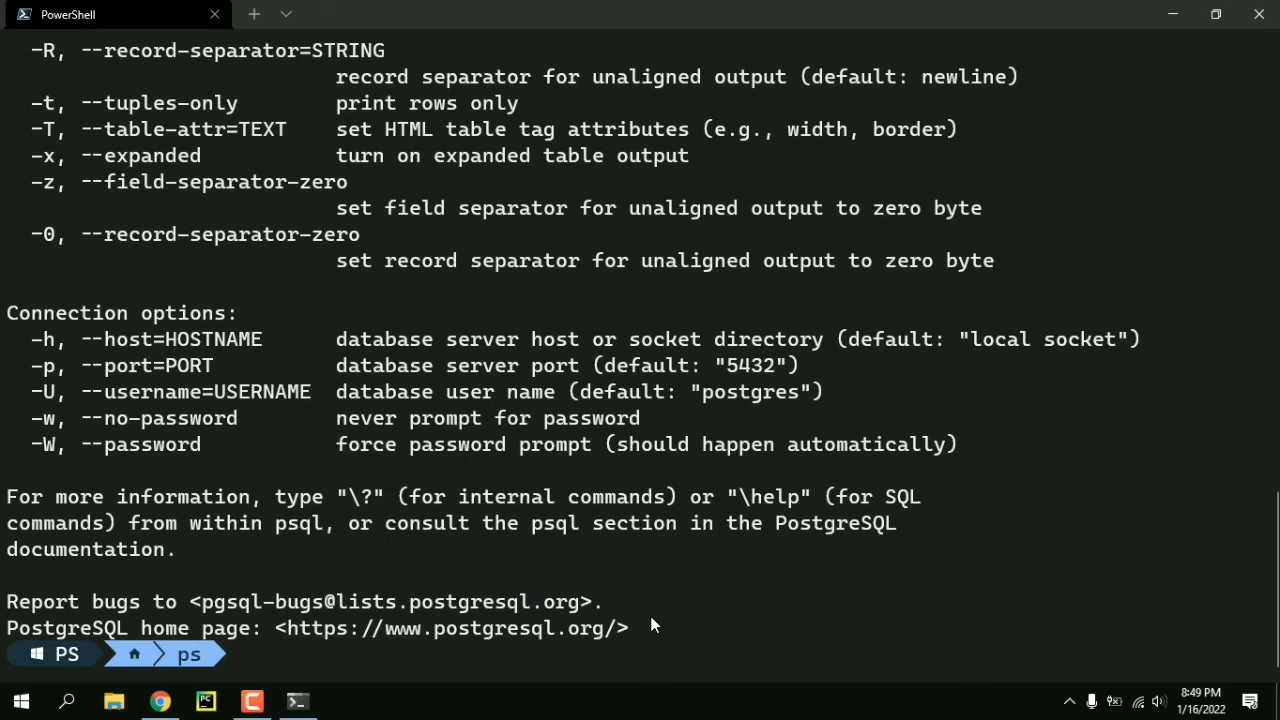